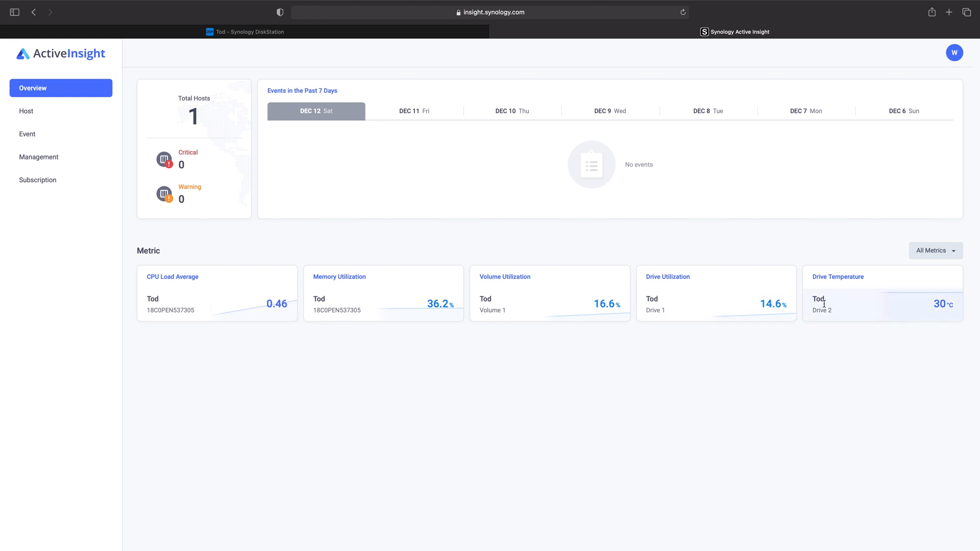
{"action": "mouse_move", "coordinate": [51, 135]}
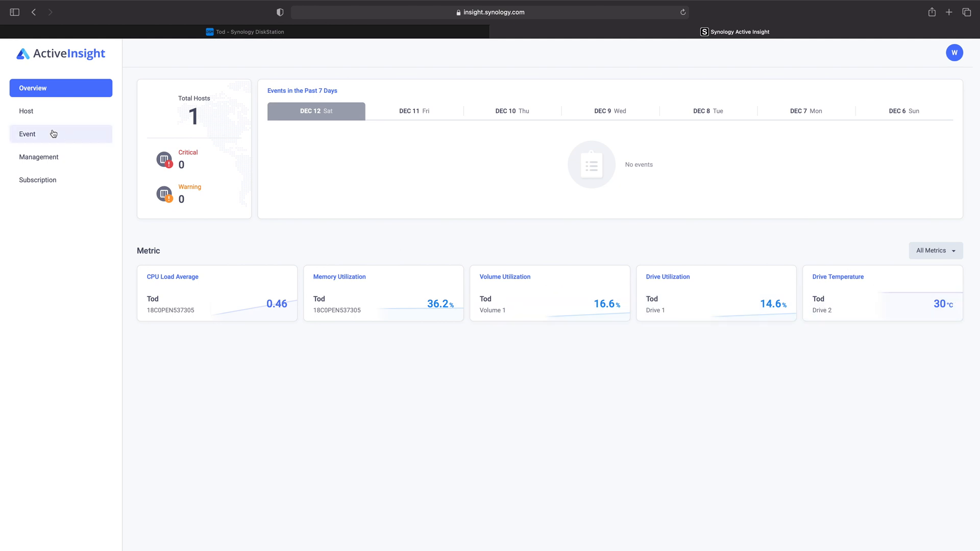
Sign in to the Tod NAS with the username and password so the DSM 7 desktop loads.
{"action": "left_click", "coordinate": [739, 31]}
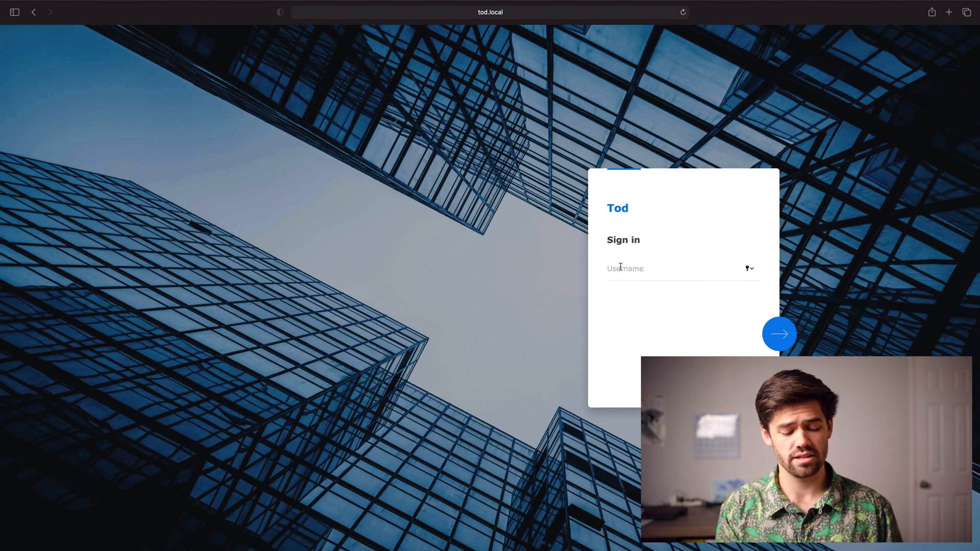
{"action": "type", "text": "wil"}
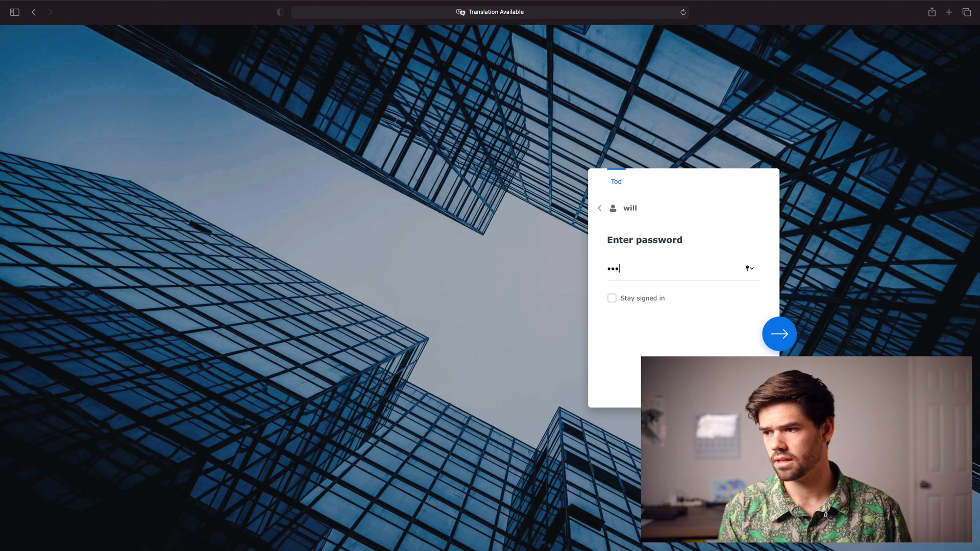
{"action": "left_click", "coordinate": [779, 334]}
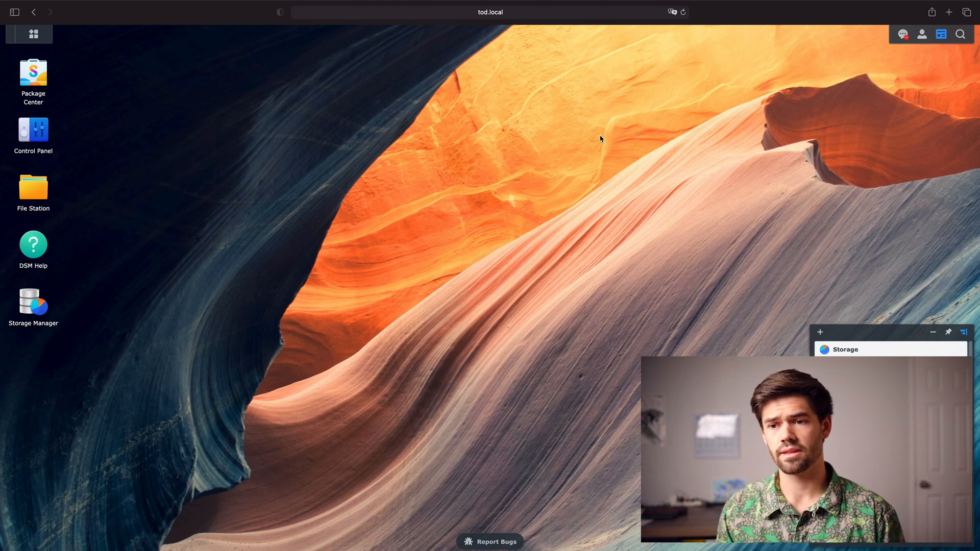
{"action": "mouse_move", "coordinate": [664, 296]}
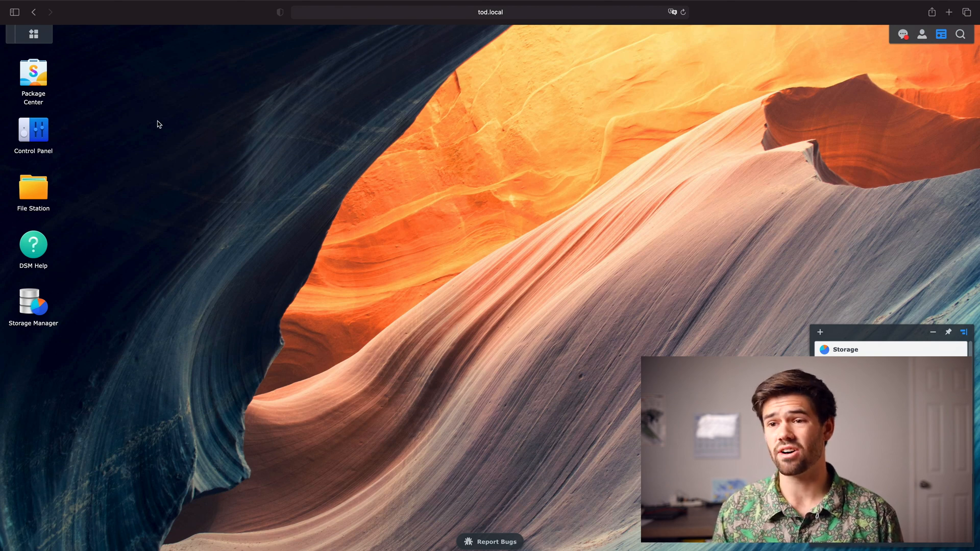
{"action": "mouse_move", "coordinate": [84, 157]}
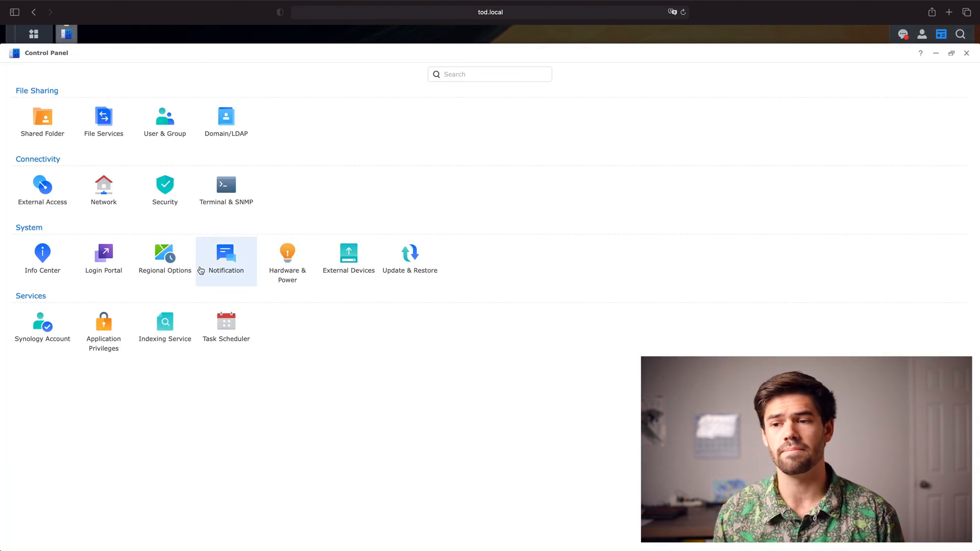
Show the Shared Folder list (First Drive, homes, photo on Volume 1) via Control Panel's sidebar.
{"action": "left_click", "coordinate": [104, 253]}
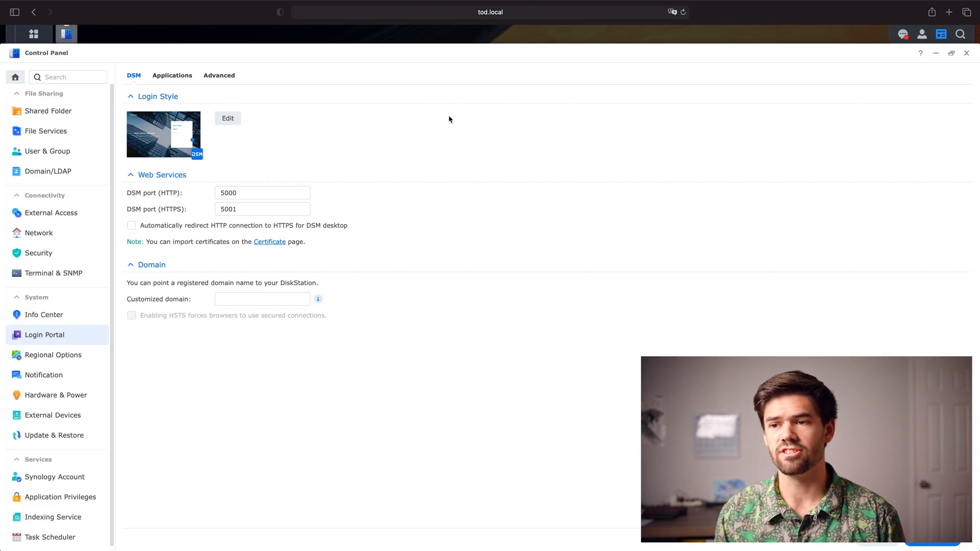
{"action": "left_click", "coordinate": [48, 110]}
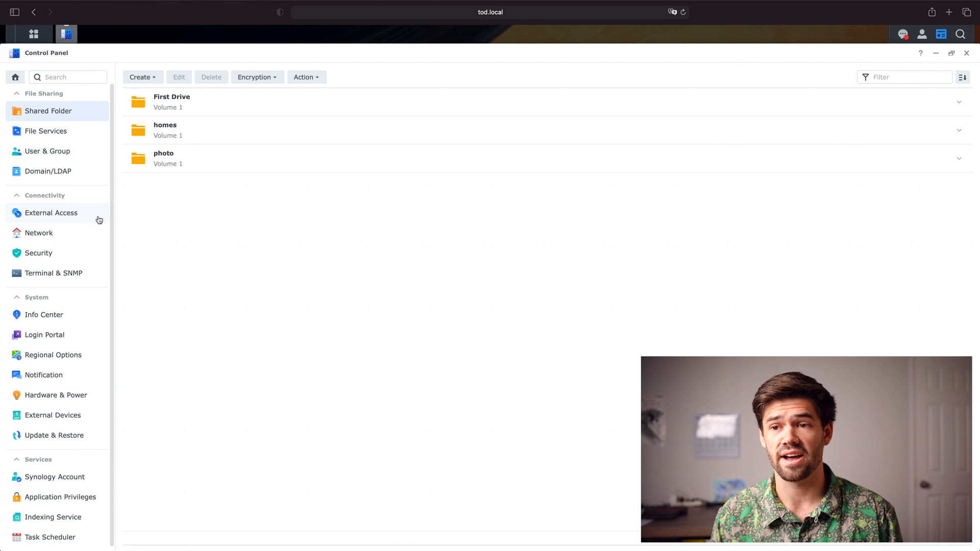
{"action": "mouse_move", "coordinate": [65, 188]}
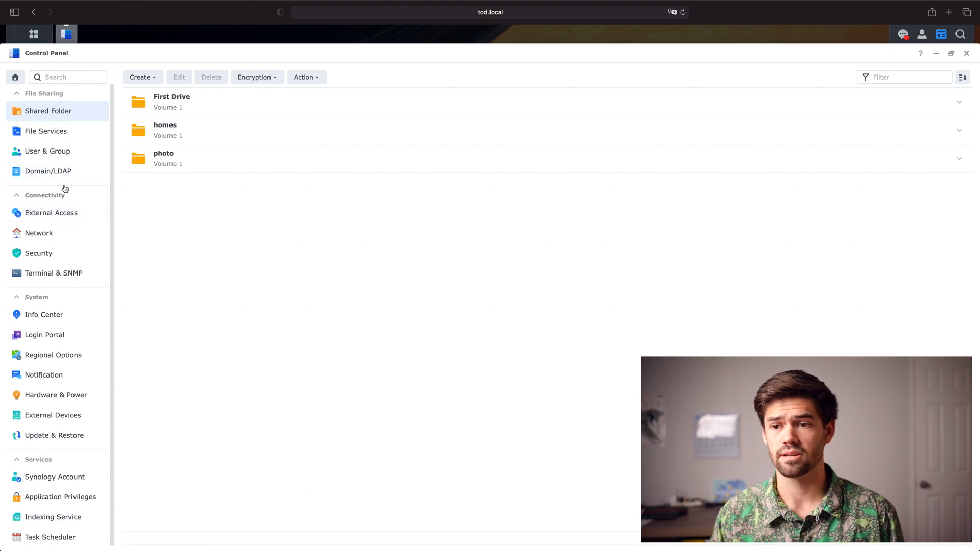
{"action": "mouse_move", "coordinate": [227, 279]}
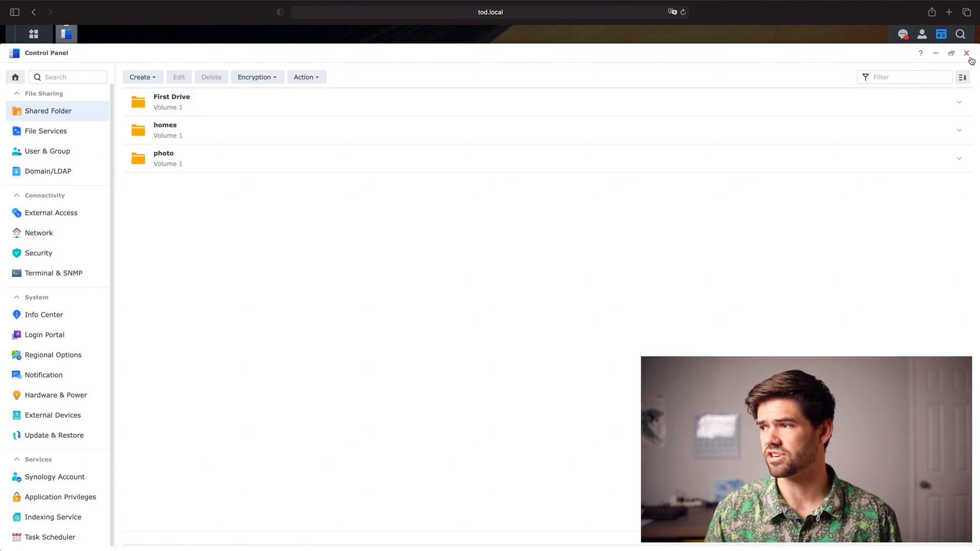
Close the Control Panel window to return to the DSM 7 desktop.
{"action": "left_click", "coordinate": [967, 53]}
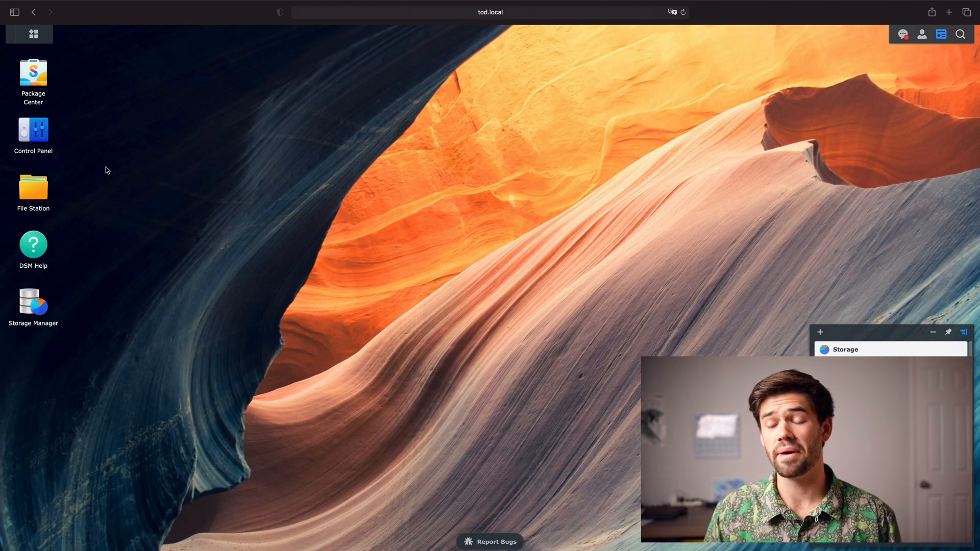
{"action": "mouse_move", "coordinate": [36, 305]}
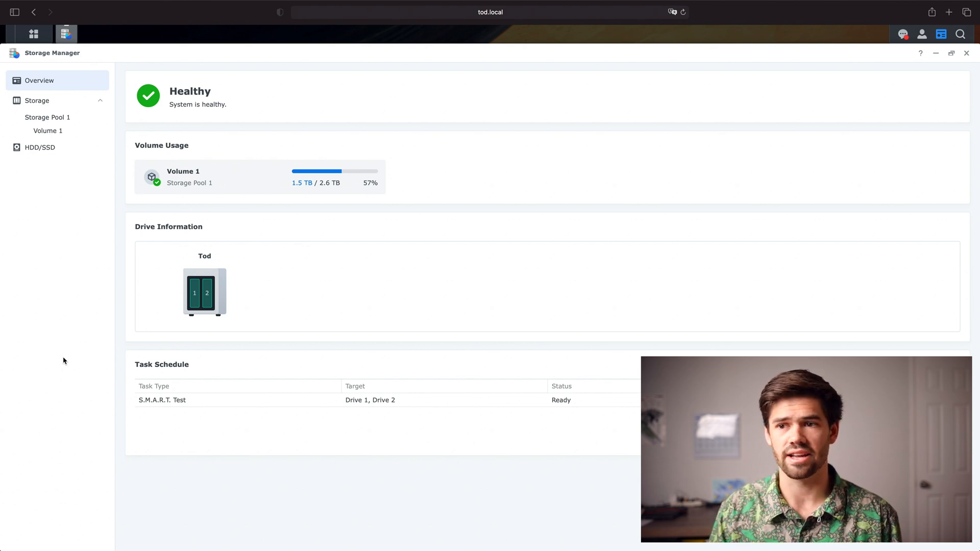
{"action": "mouse_move", "coordinate": [184, 243]}
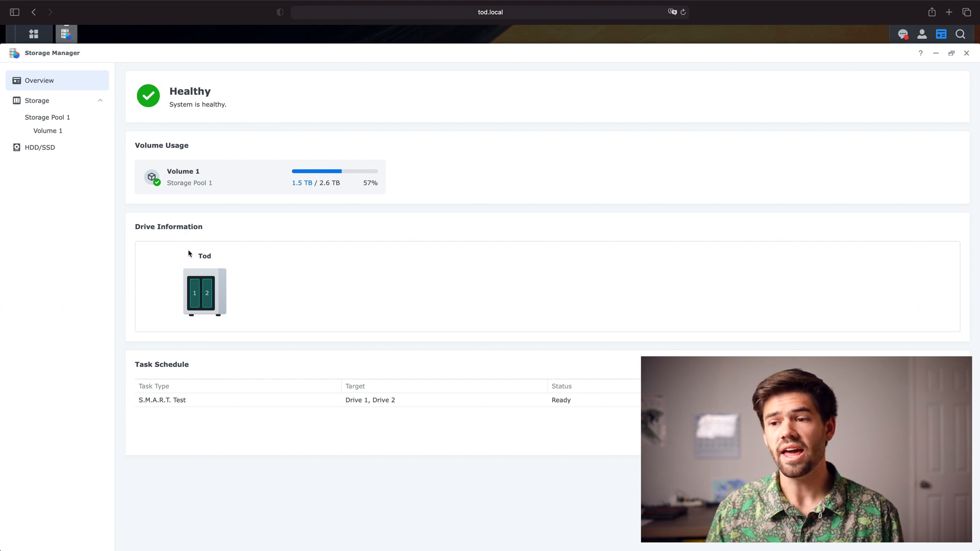
{"action": "mouse_move", "coordinate": [194, 295]}
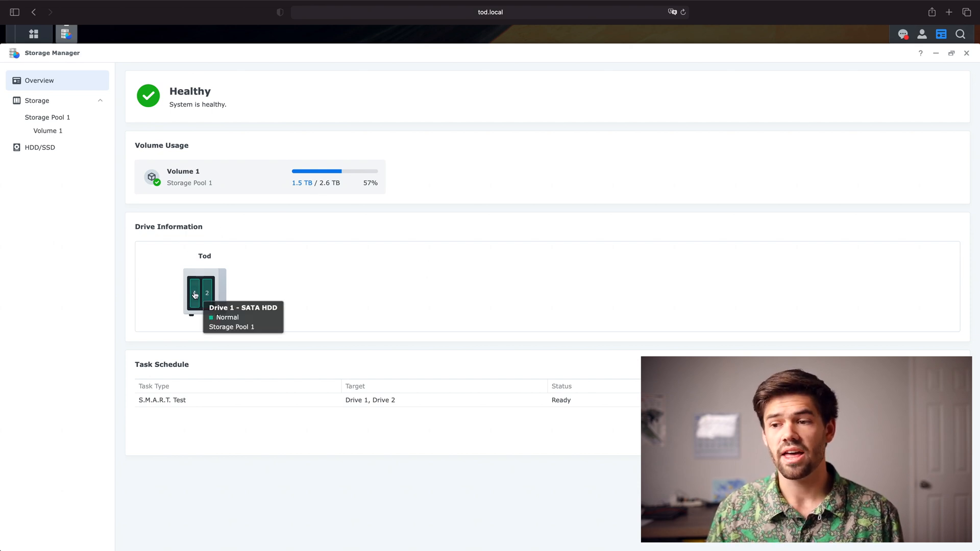
{"action": "mouse_move", "coordinate": [225, 275]}
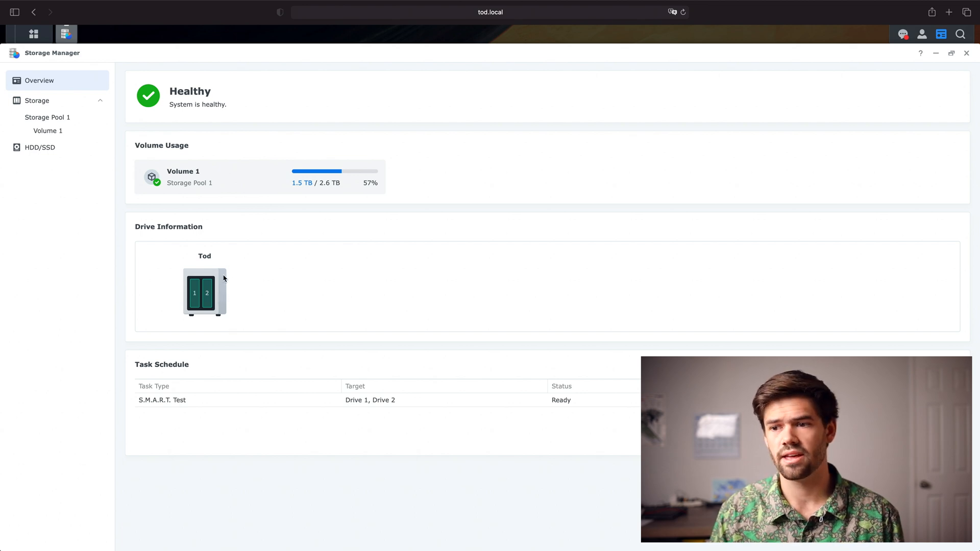
{"action": "mouse_move", "coordinate": [208, 293]}
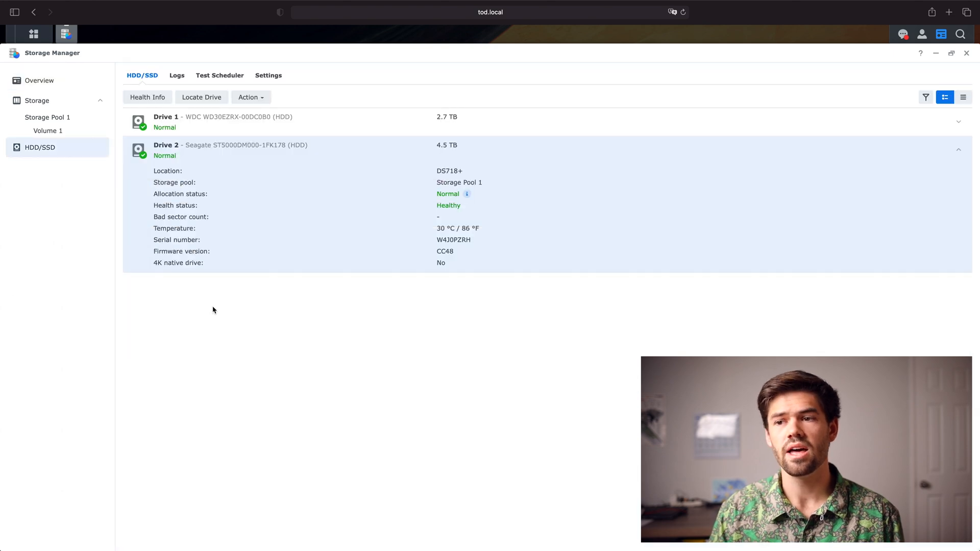
{"action": "mouse_move", "coordinate": [327, 290]}
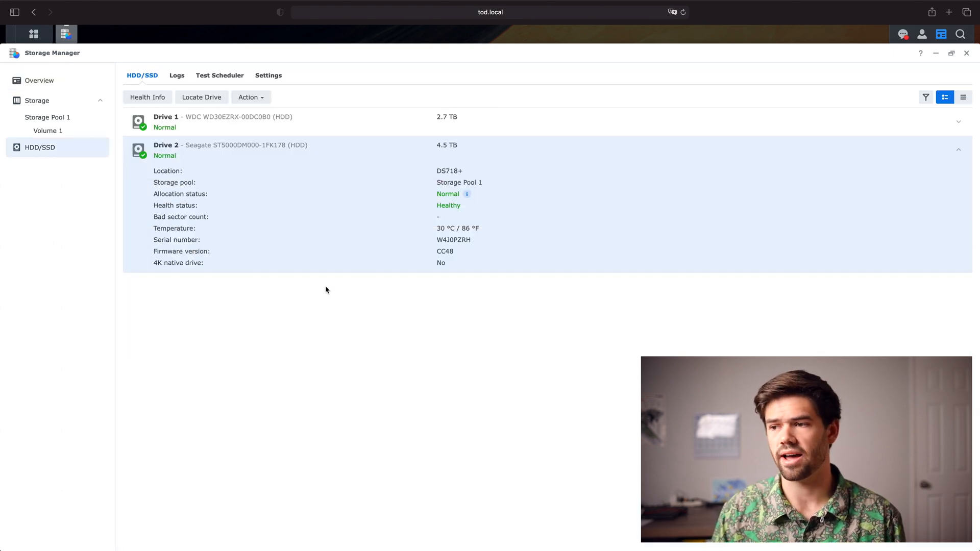
{"action": "mouse_move", "coordinate": [437, 285]}
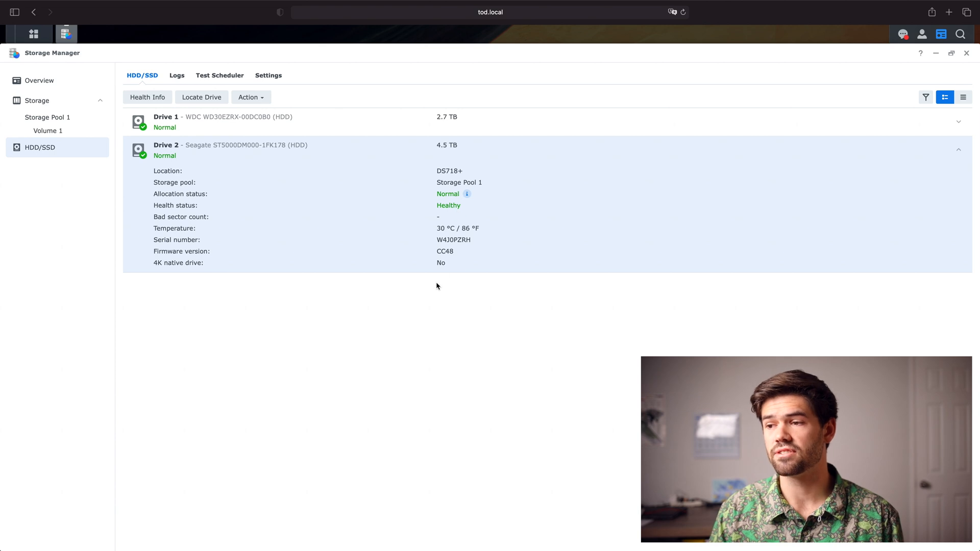
{"action": "mouse_move", "coordinate": [357, 189]}
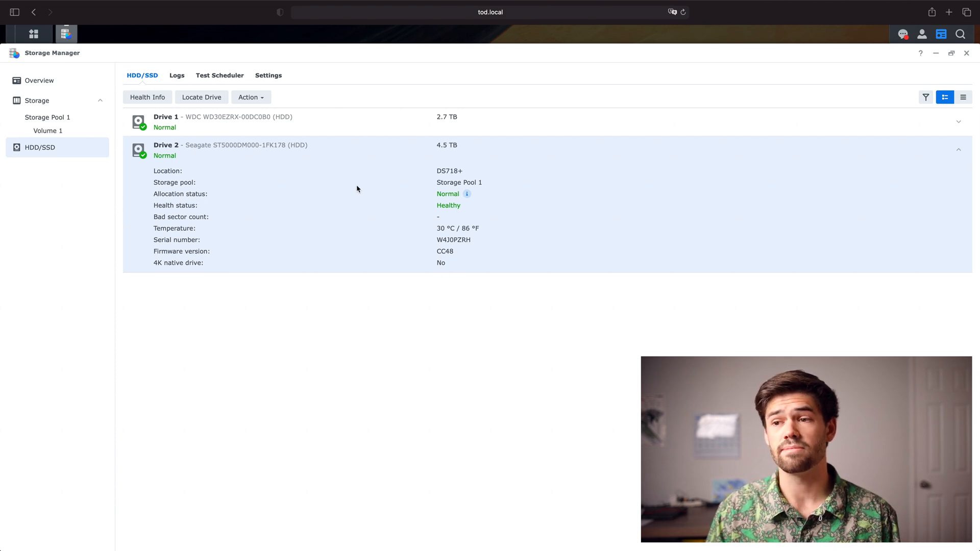
{"action": "mouse_move", "coordinate": [289, 153]}
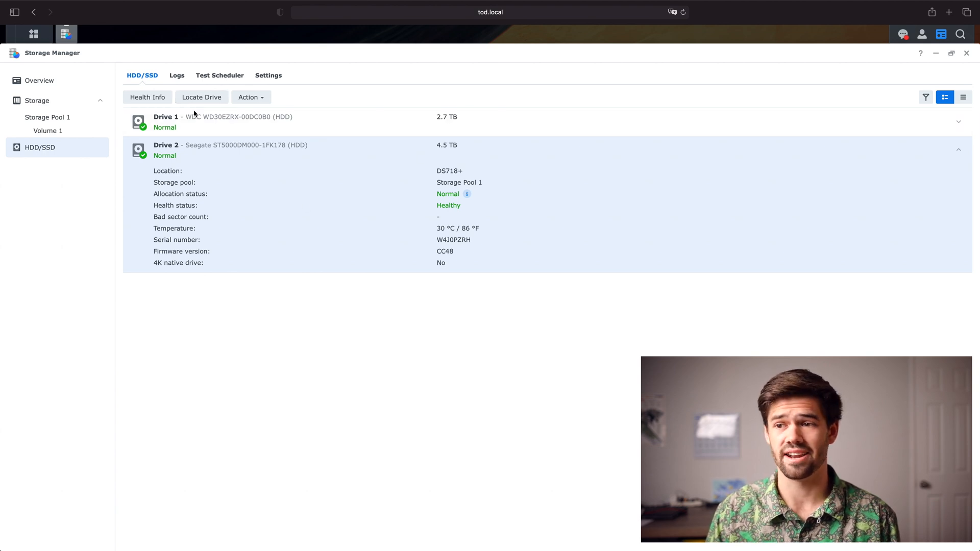
{"action": "mouse_move", "coordinate": [229, 165]}
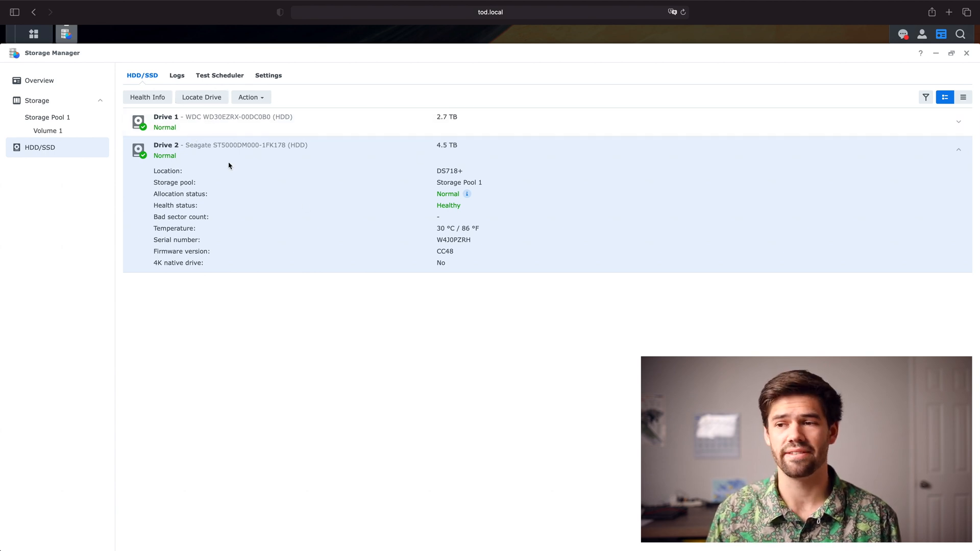
{"action": "mouse_move", "coordinate": [188, 153]}
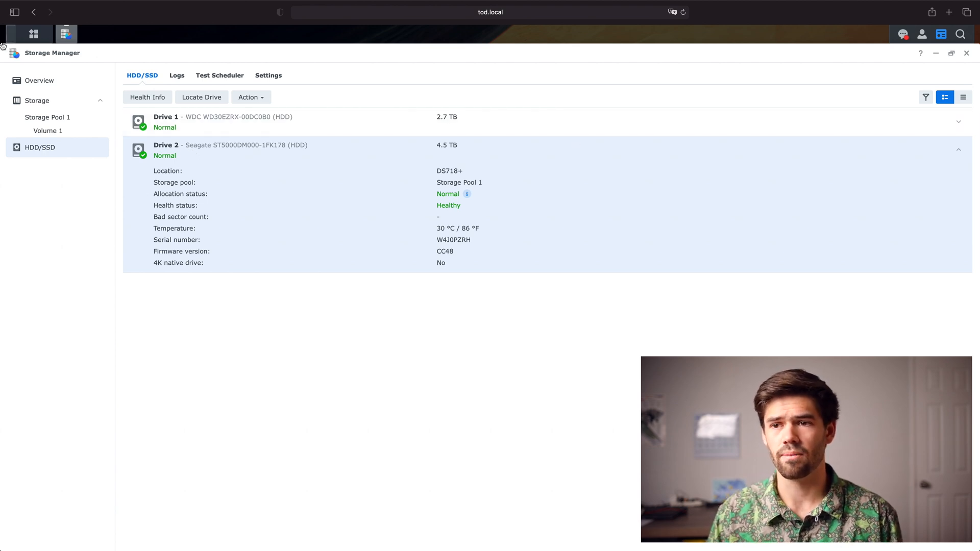
Return from Drive 2's details to the Storage Manager overview showing Volume 1 at 57% used.
{"action": "left_click", "coordinate": [38, 79]}
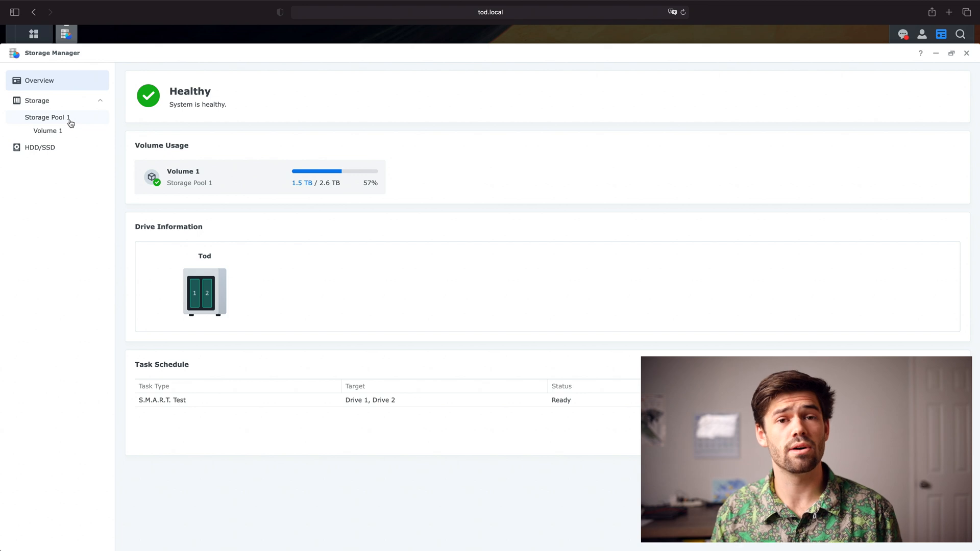
{"action": "mouse_move", "coordinate": [48, 122]}
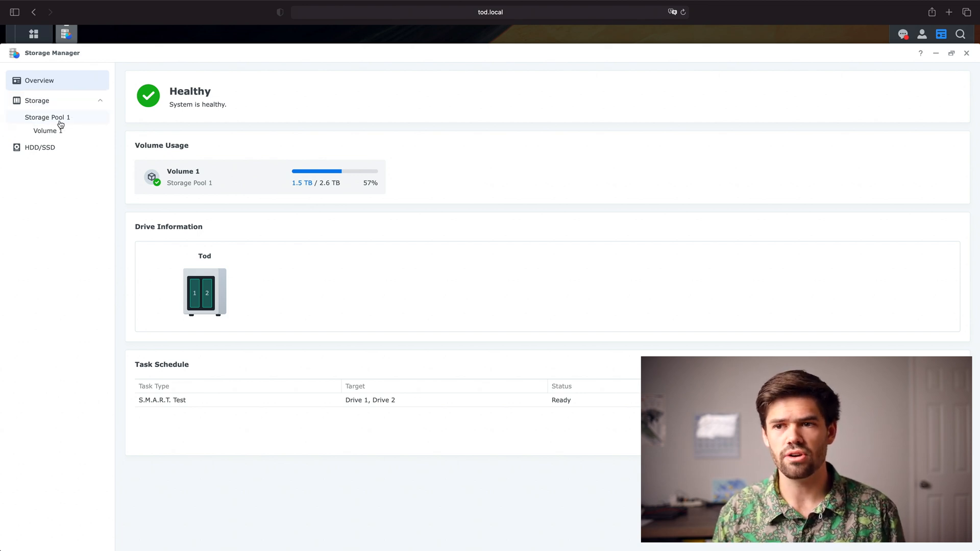
{"action": "left_click", "coordinate": [47, 116]}
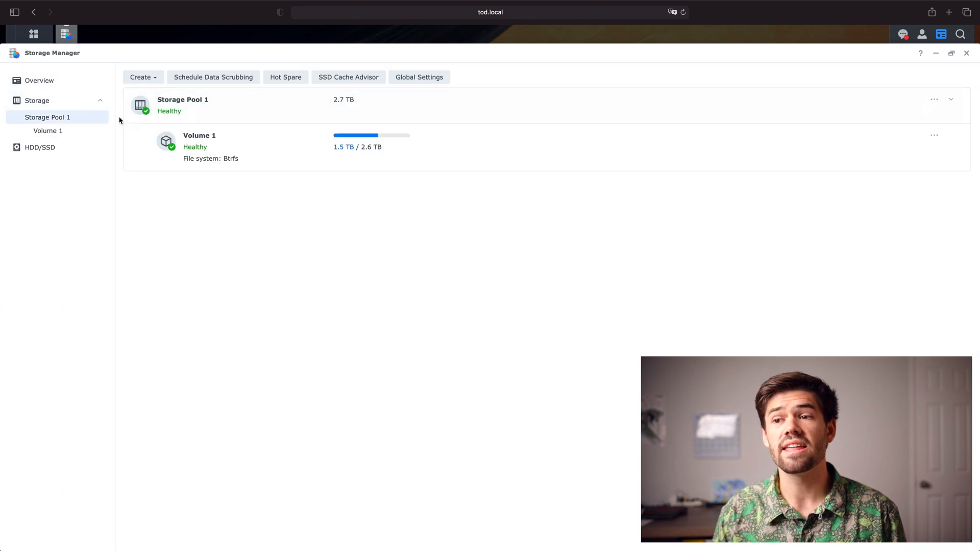
{"action": "mouse_move", "coordinate": [175, 107]}
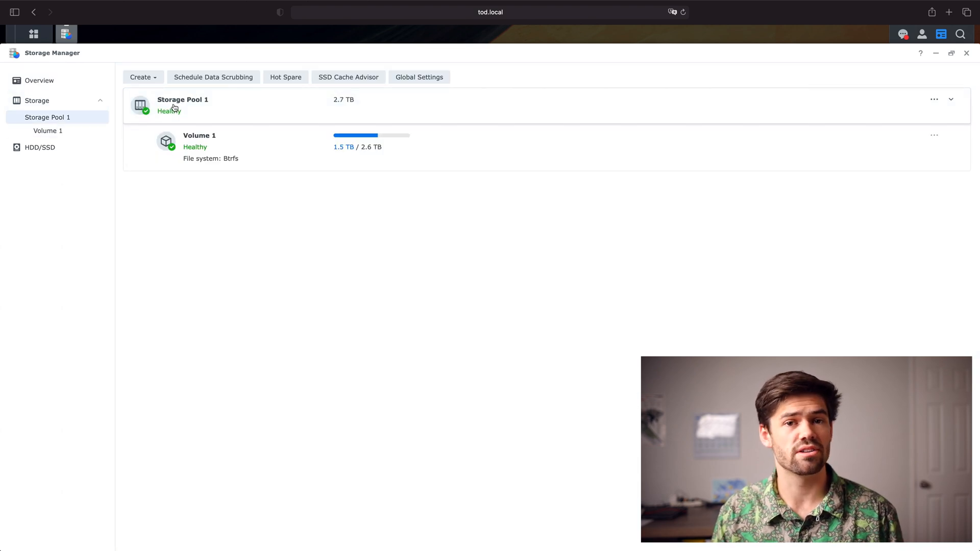
{"action": "mouse_move", "coordinate": [172, 110]}
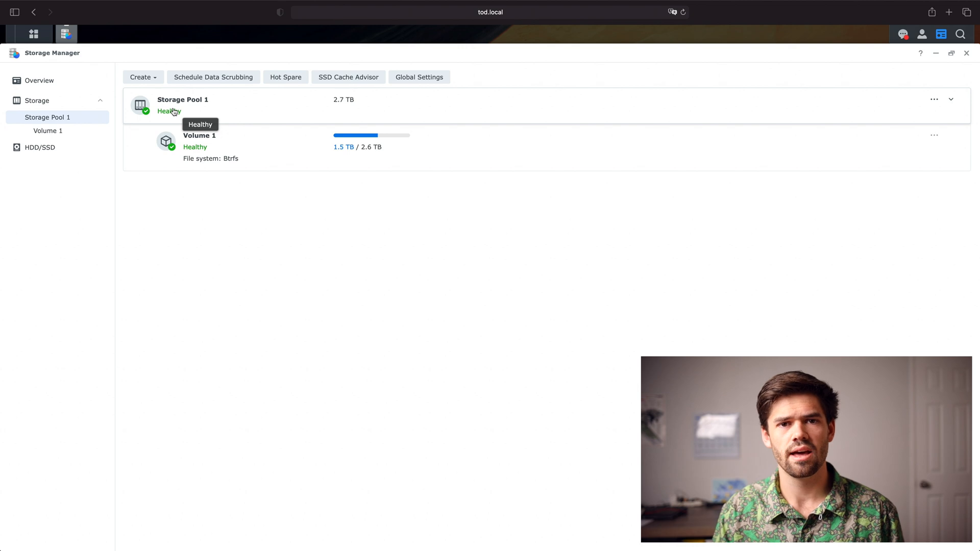
{"action": "mouse_move", "coordinate": [194, 165]}
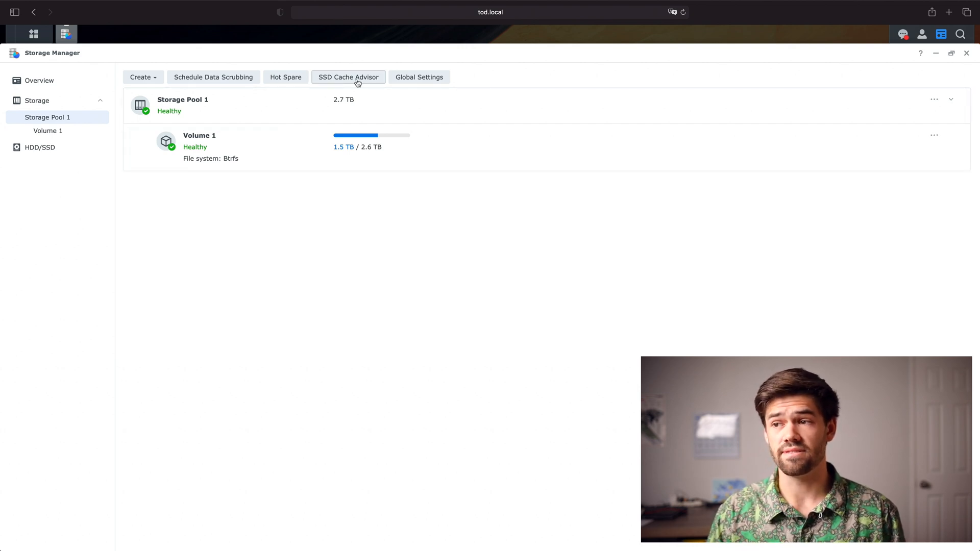
{"action": "mouse_move", "coordinate": [361, 85]}
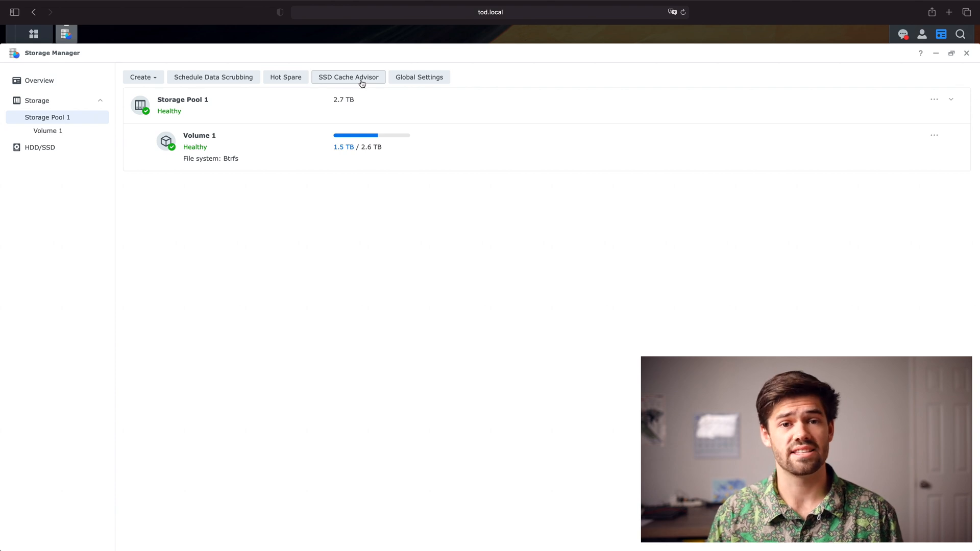
{"action": "mouse_move", "coordinate": [347, 80]}
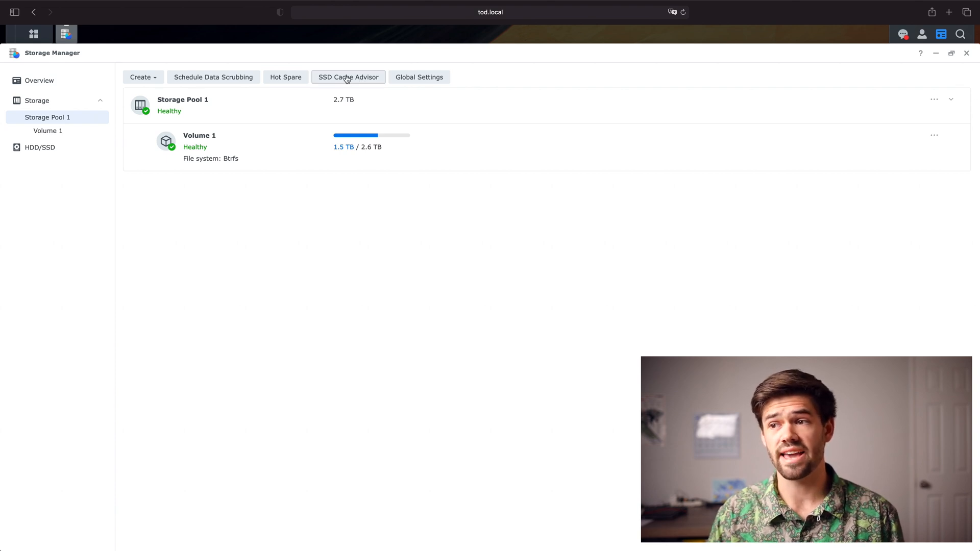
Launch the SSD Cache Advisor for Volume 1 from the Storage Manager toolbar.
{"action": "left_click", "coordinate": [348, 77]}
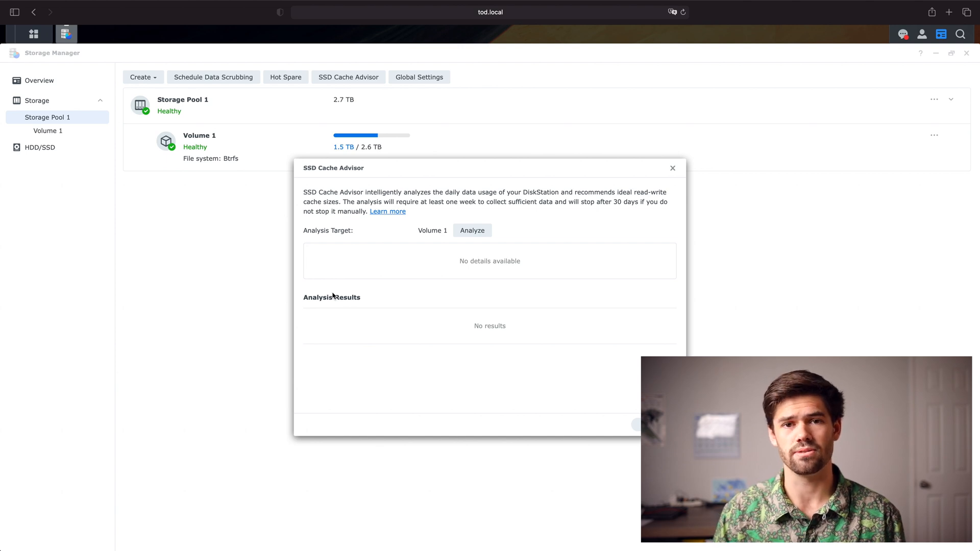
{"action": "mouse_move", "coordinate": [313, 294]}
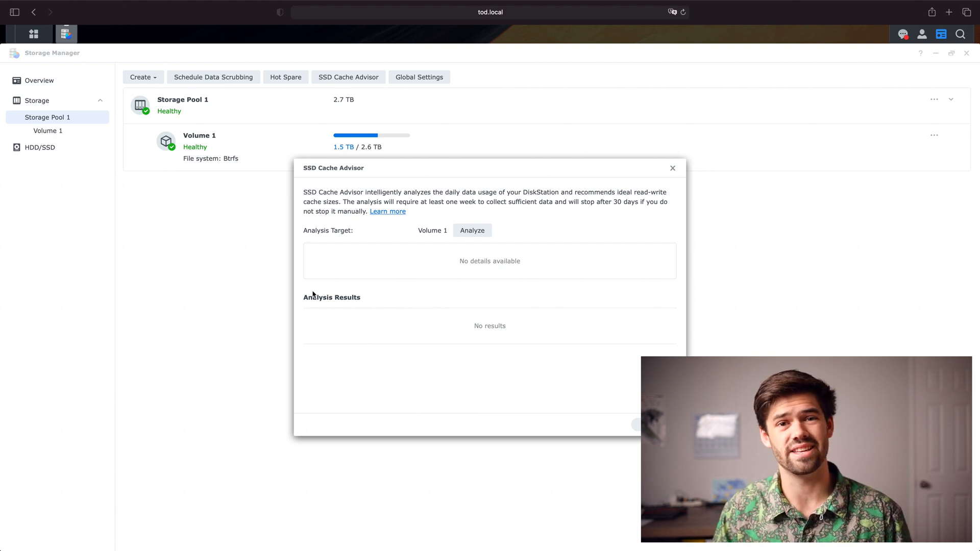
{"action": "mouse_move", "coordinate": [467, 140]}
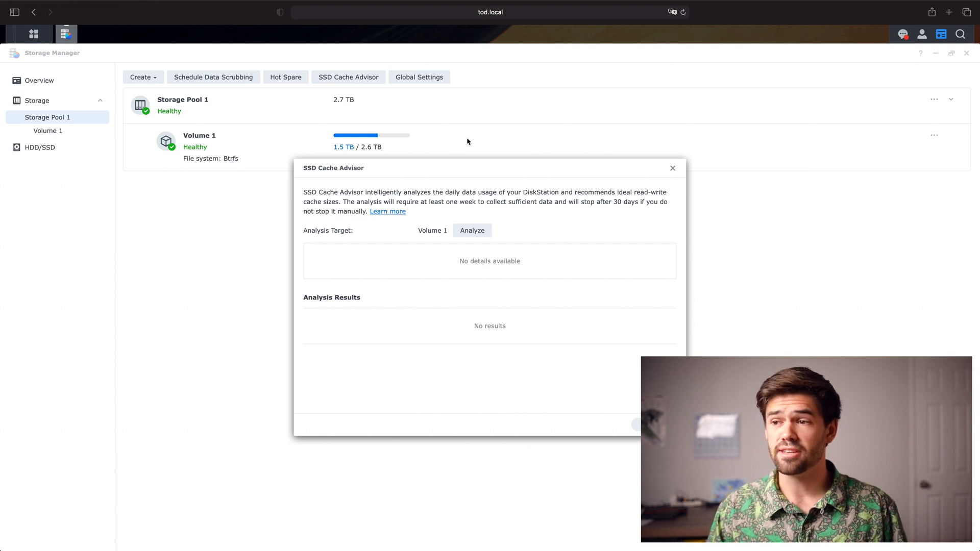
Dismiss the SSD Cache Advisor and show the Main Menu's full list of installed apps.
{"action": "left_click", "coordinate": [672, 169]}
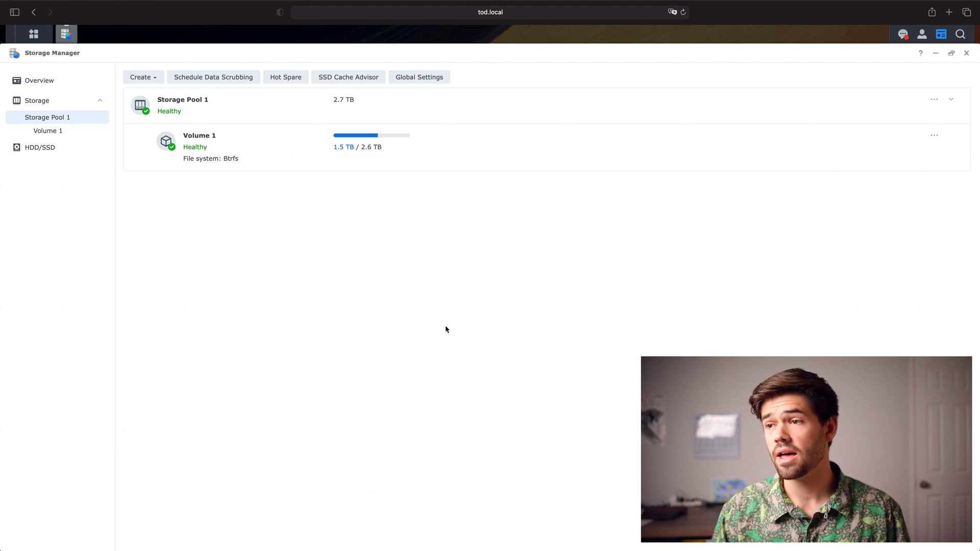
{"action": "mouse_move", "coordinate": [457, 114]}
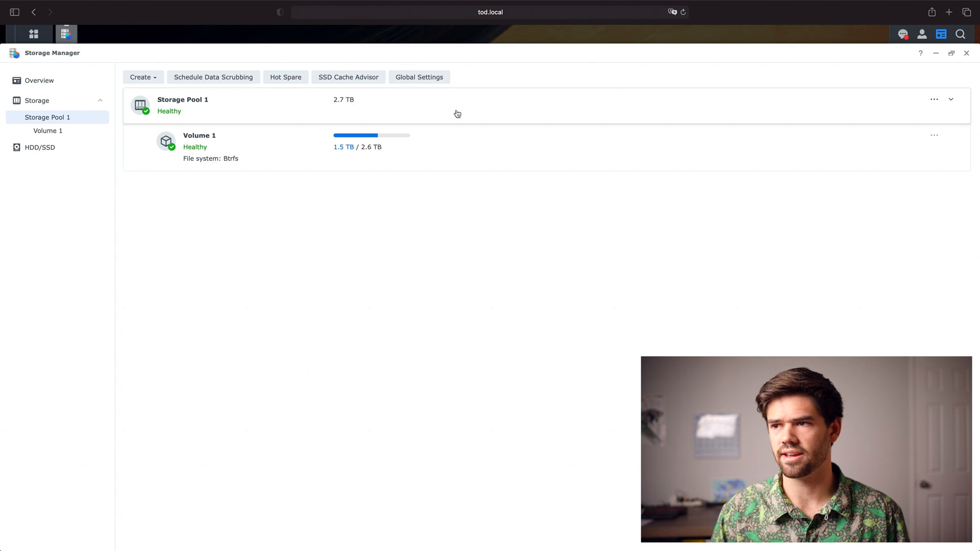
{"action": "left_click", "coordinate": [419, 78]}
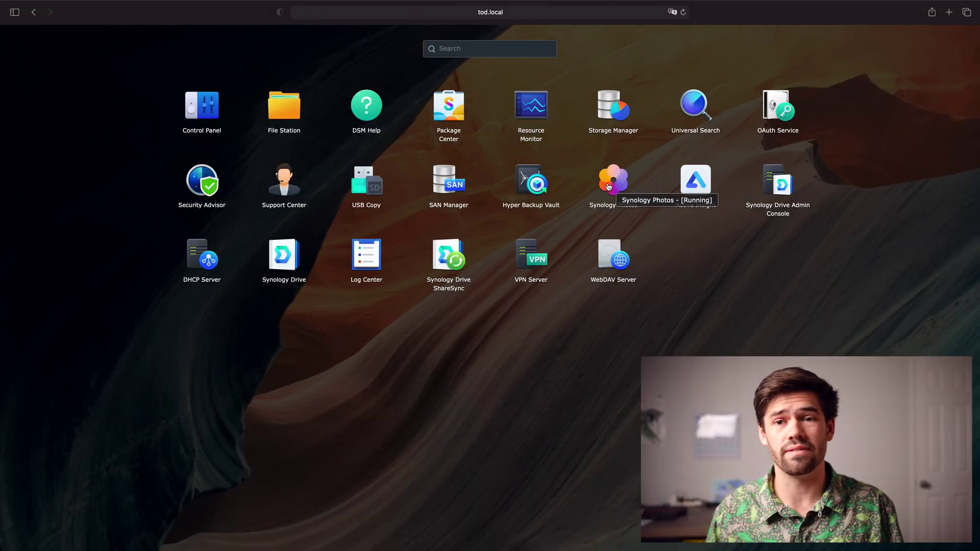
Launch Synology Photos from the Main Menu to show the Shared Space timeline.
{"action": "left_click", "coordinate": [613, 179]}
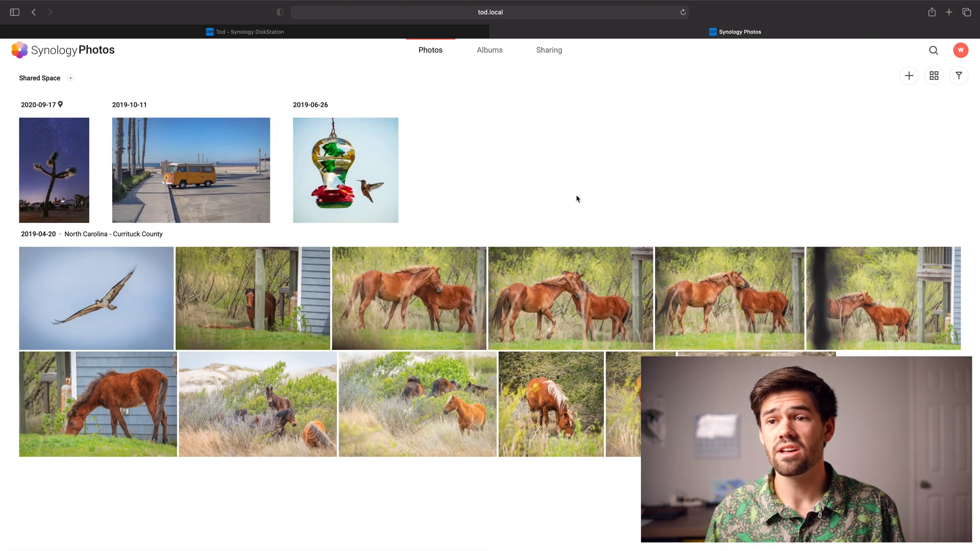
{"action": "mouse_move", "coordinate": [186, 411]}
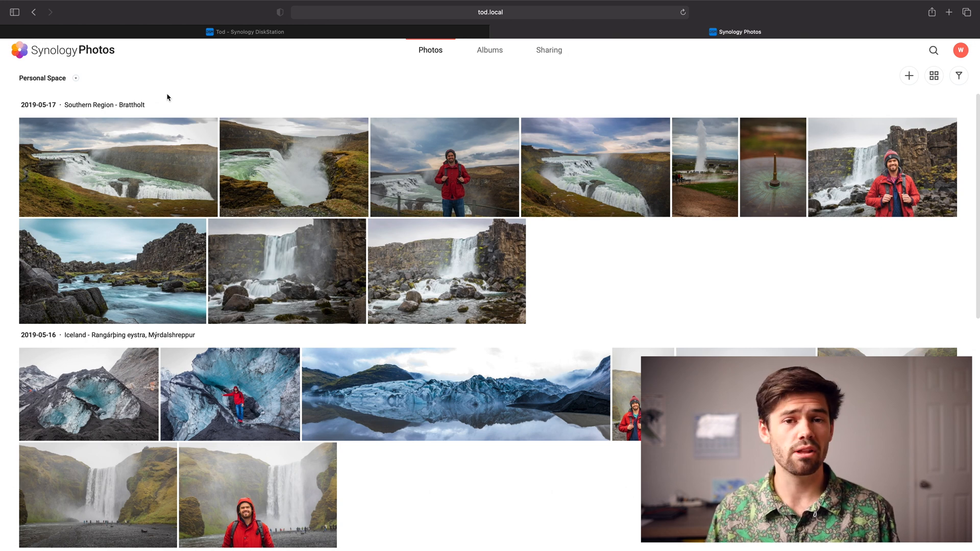
{"action": "mouse_move", "coordinate": [839, 270]}
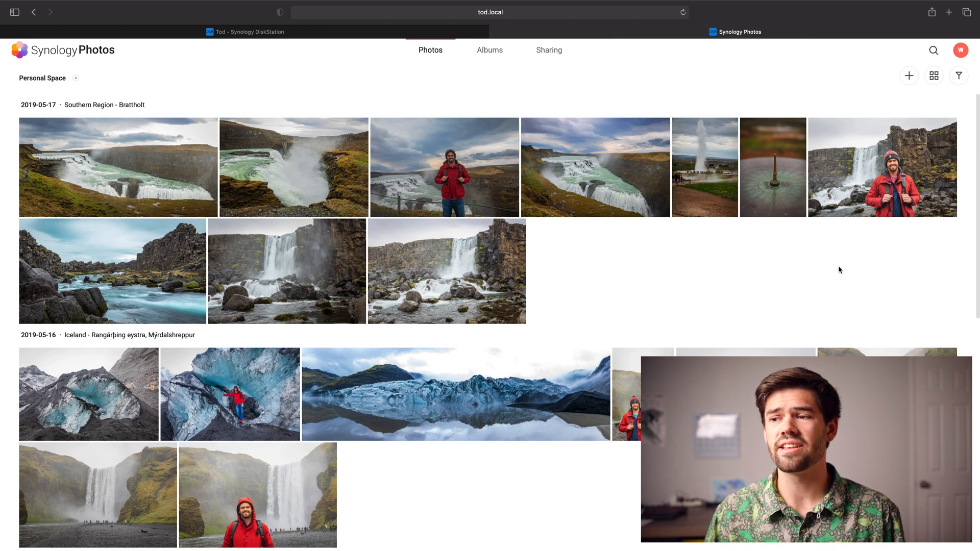
{"action": "mouse_move", "coordinate": [559, 278]}
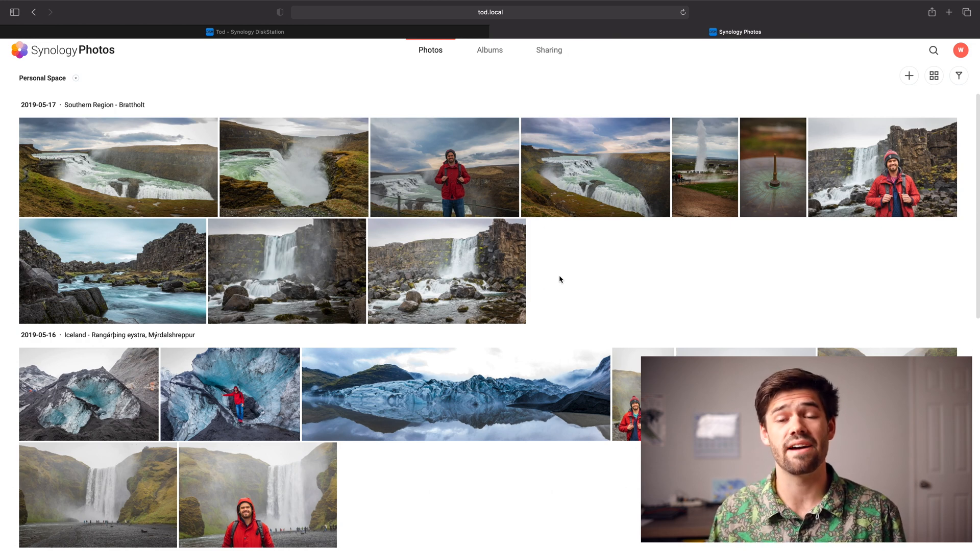
{"action": "mouse_move", "coordinate": [518, 321]}
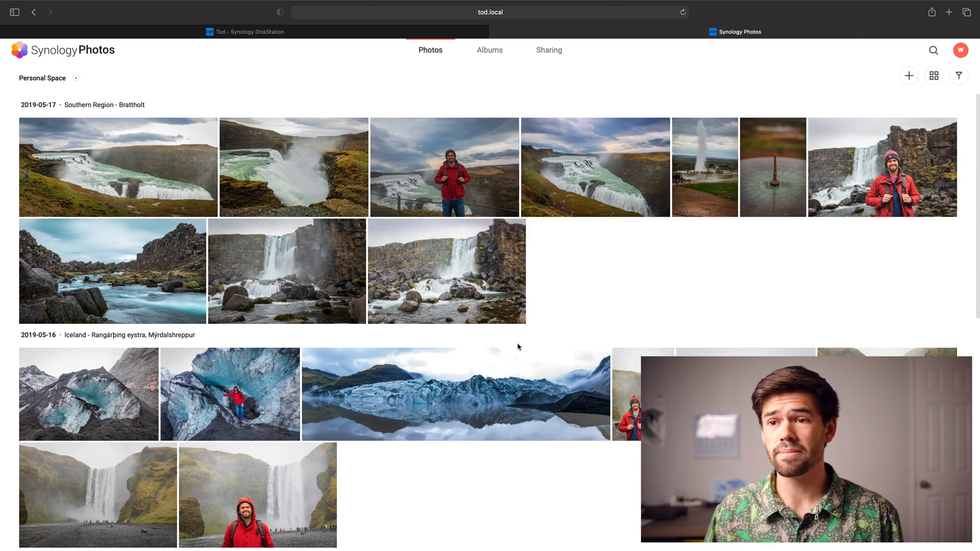
View the rocky river photo full-size and show its public share link settings.
{"action": "double_click", "coordinate": [92, 278]}
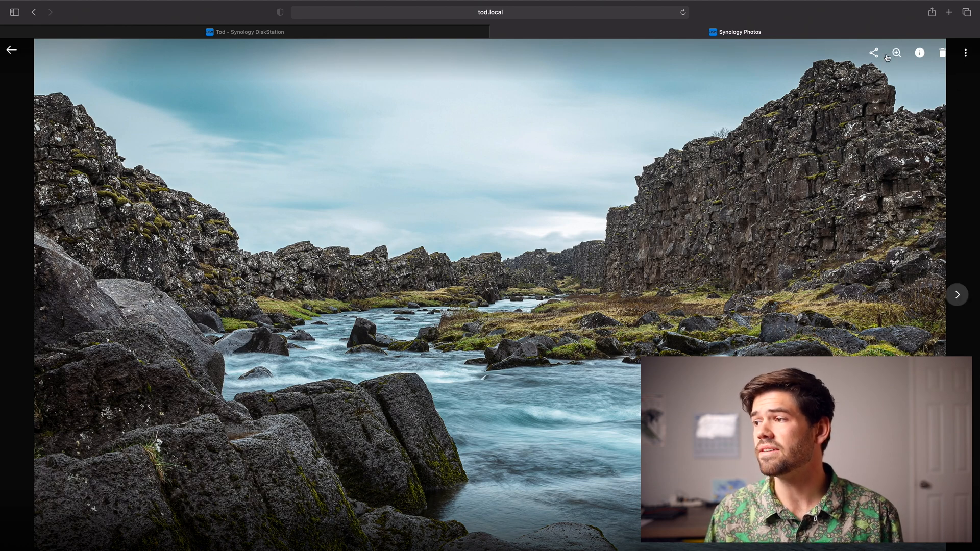
{"action": "left_click", "coordinate": [873, 53]}
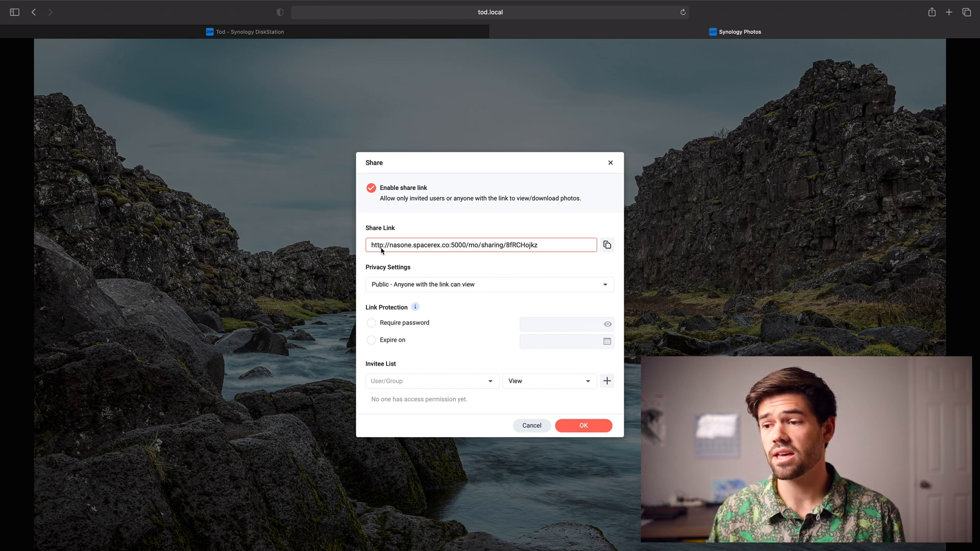
{"action": "mouse_move", "coordinate": [415, 287]}
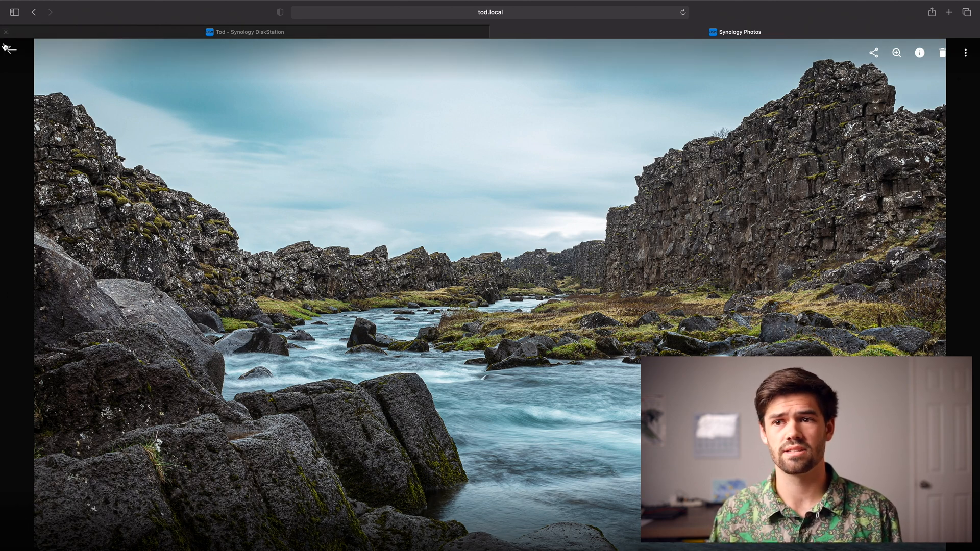
Leave the photo via the timeline and albums, close Synology Photos, and start a new browser tab.
{"action": "left_click", "coordinate": [6, 46]}
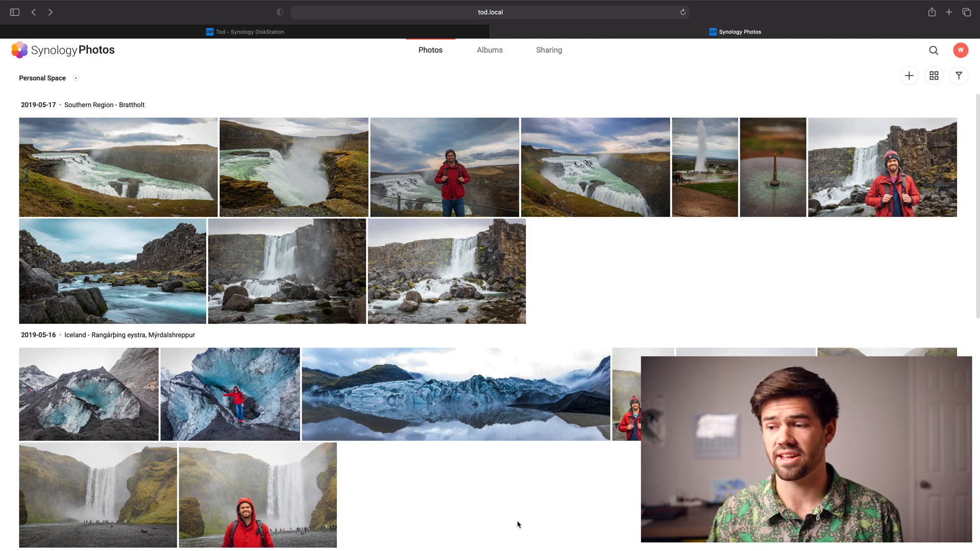
{"action": "left_click", "coordinate": [489, 50]}
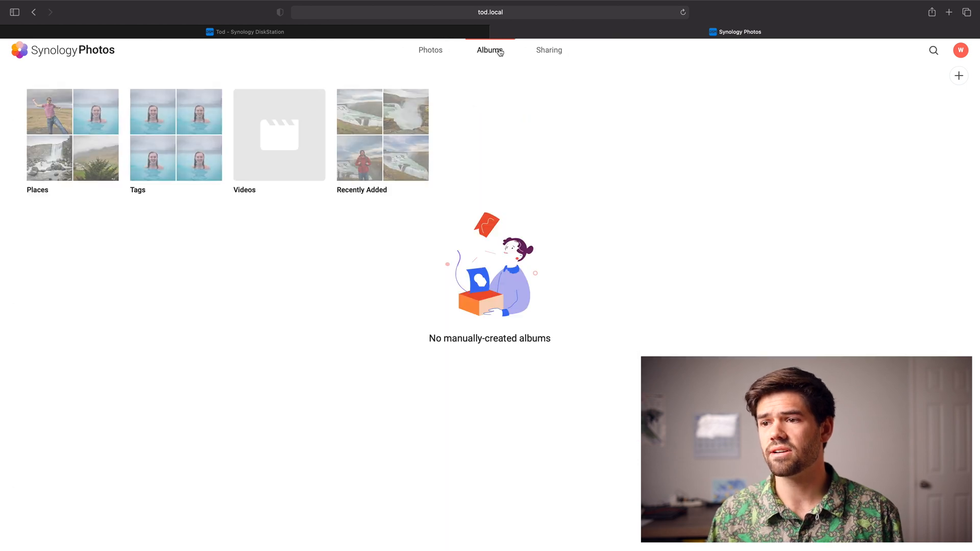
{"action": "left_click", "coordinate": [73, 134]}
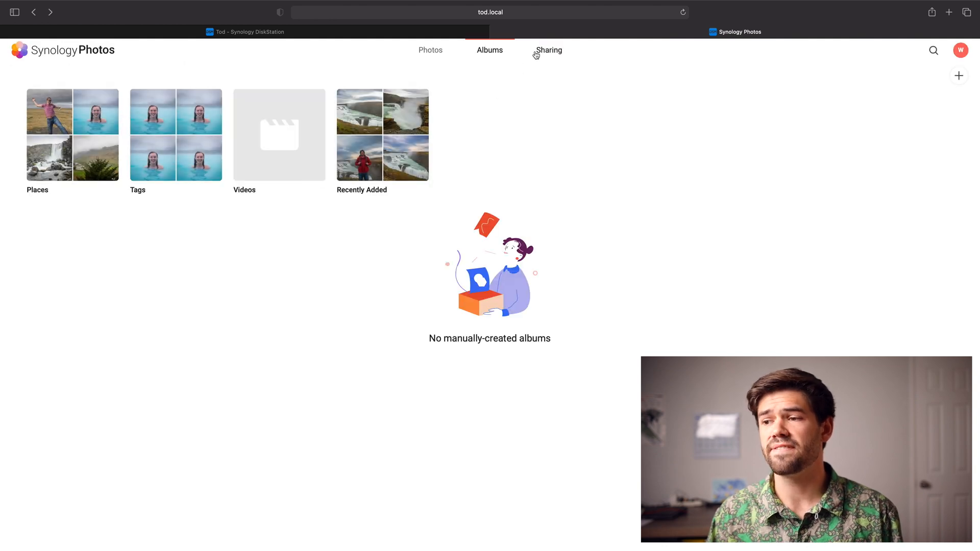
{"action": "mouse_move", "coordinate": [435, 53]}
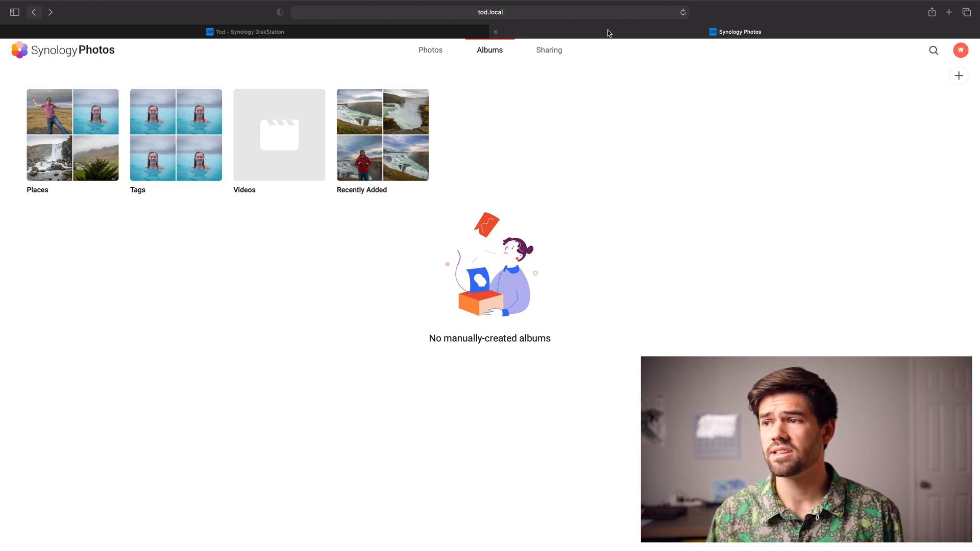
{"action": "left_click", "coordinate": [245, 32]}
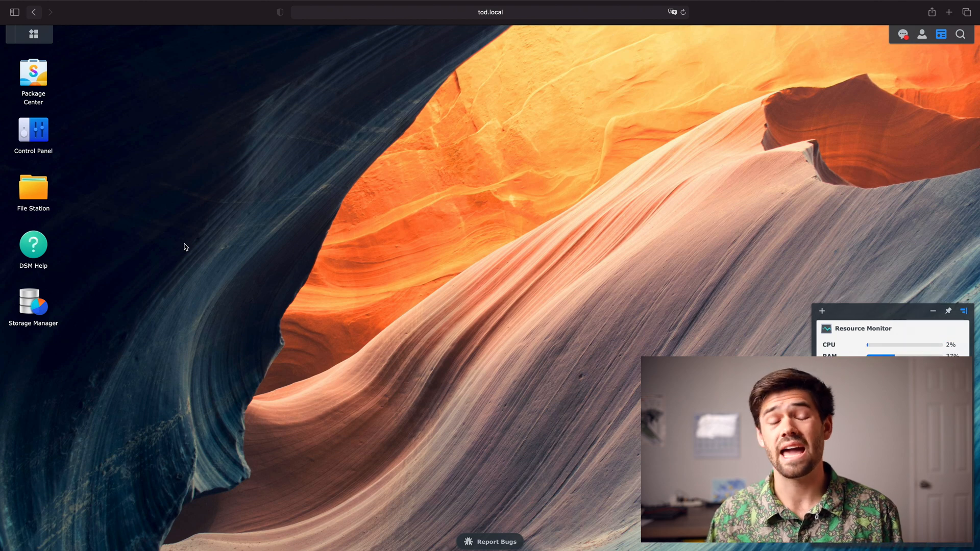
{"action": "mouse_move", "coordinate": [90, 158]}
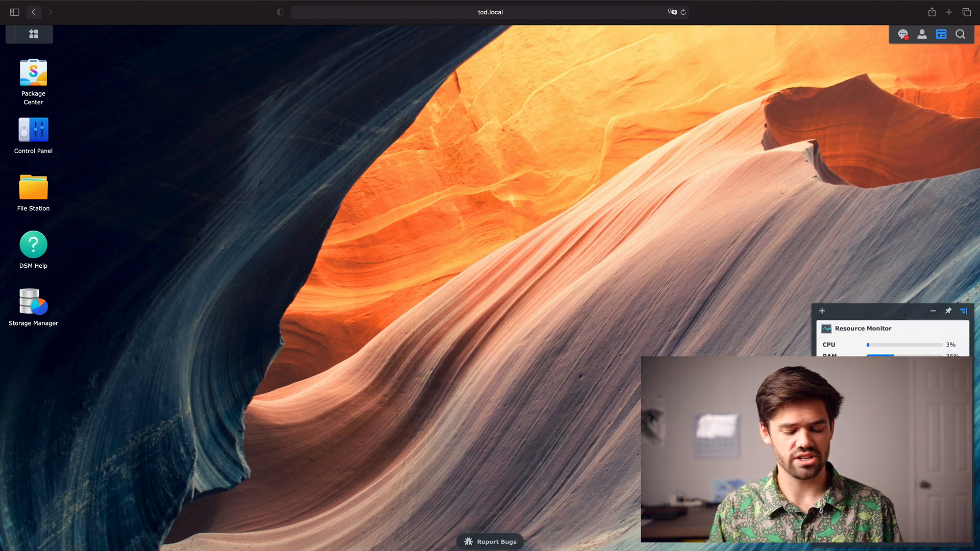
{"action": "left_click", "coordinate": [949, 12]}
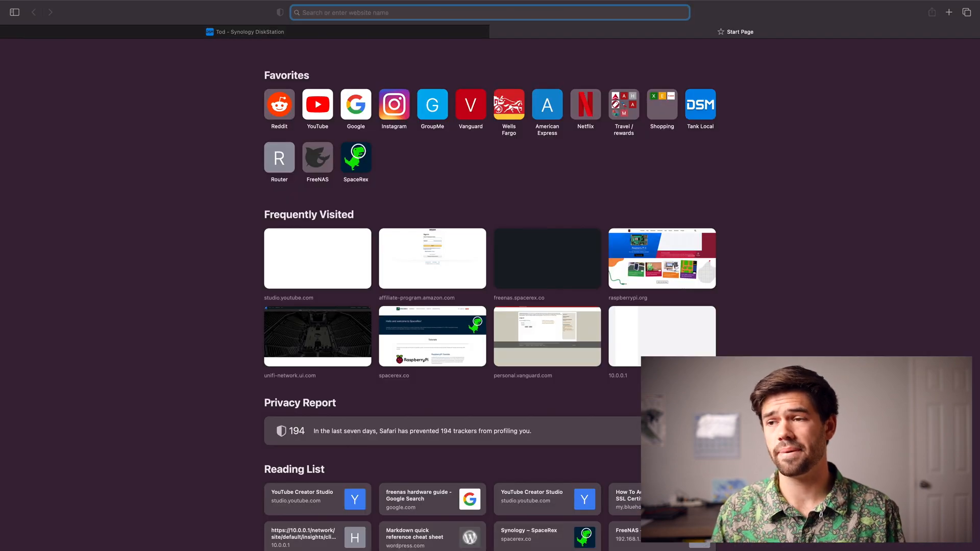
Go to insight.synology.com and show the Subscription page with the Beta plan details.
{"action": "type", "text": "insight.synology.com"}
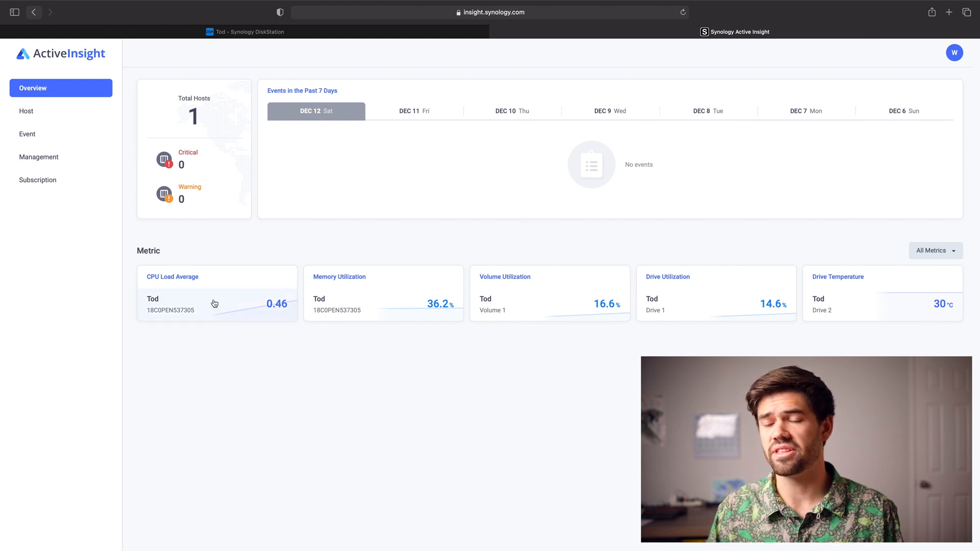
{"action": "mouse_move", "coordinate": [178, 137]}
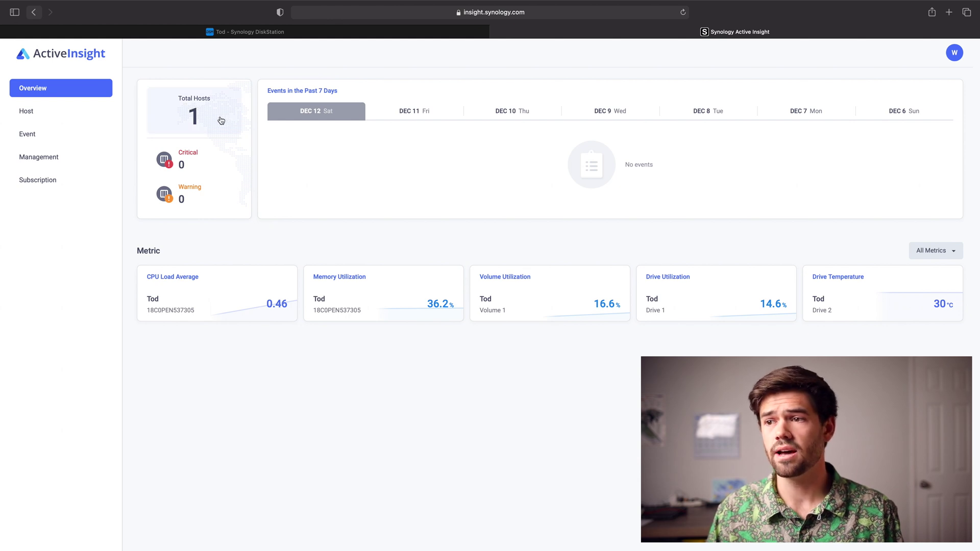
{"action": "mouse_move", "coordinate": [379, 249]}
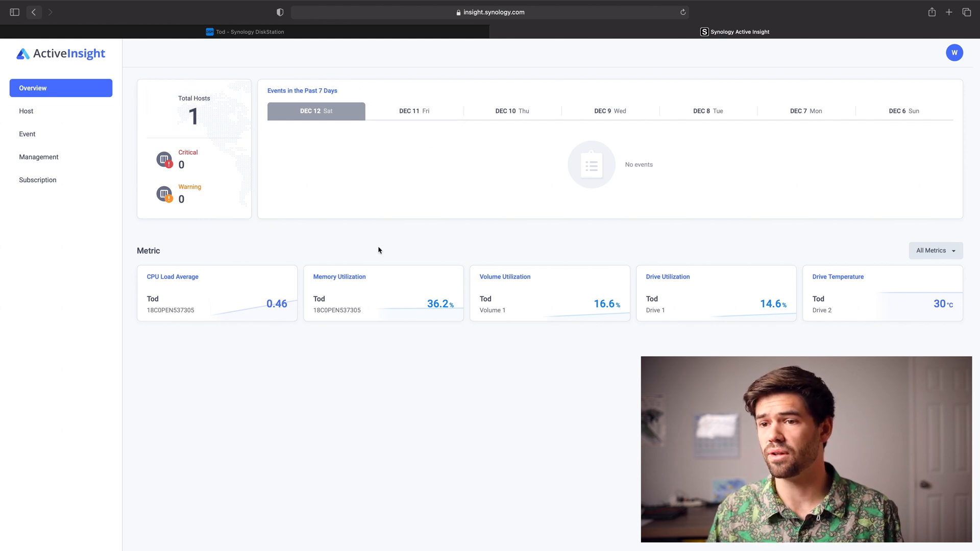
{"action": "mouse_move", "coordinate": [736, 319]}
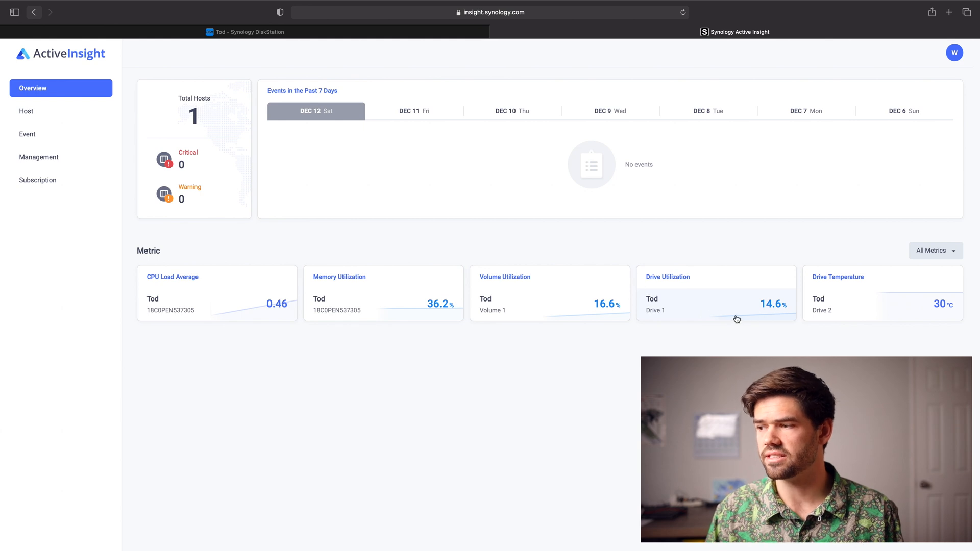
{"action": "left_click", "coordinate": [935, 251]}
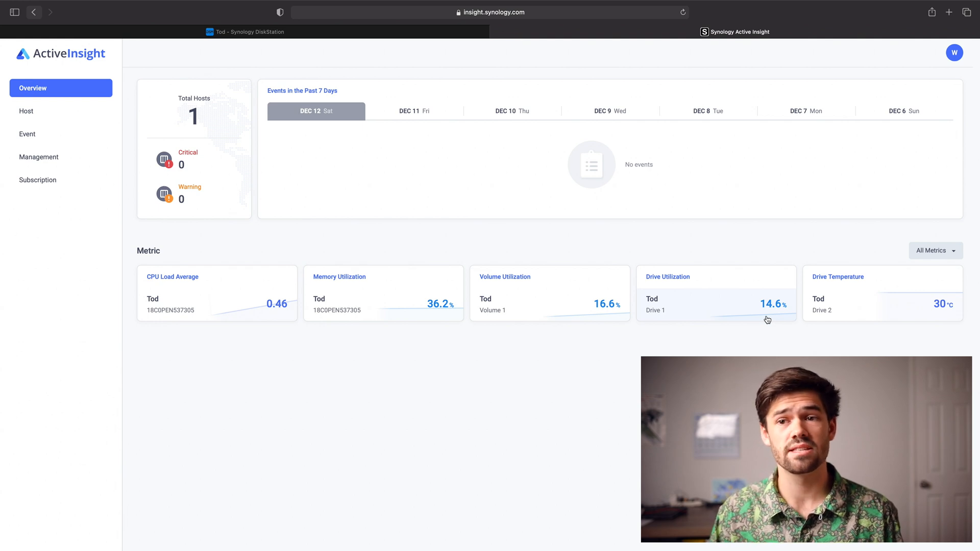
{"action": "mouse_move", "coordinate": [59, 180]}
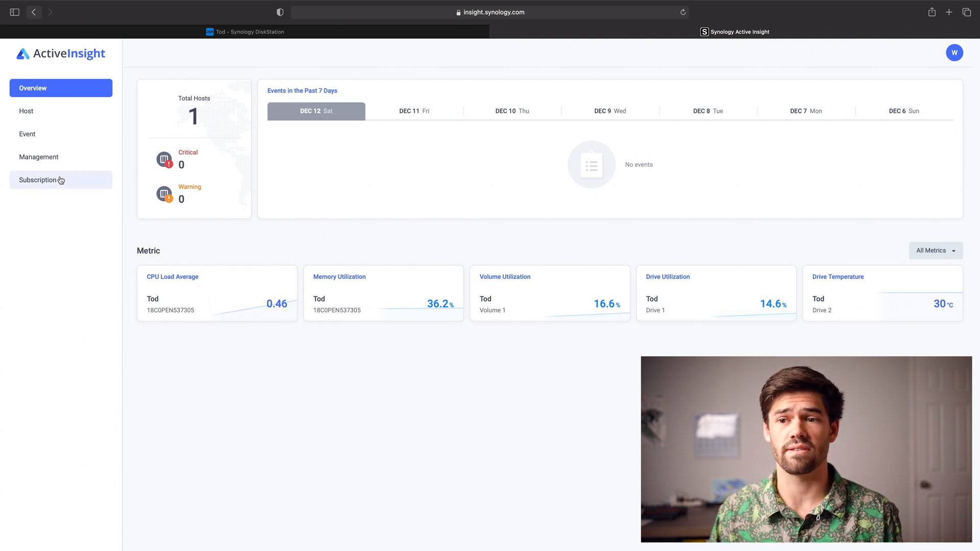
{"action": "mouse_move", "coordinate": [46, 161]}
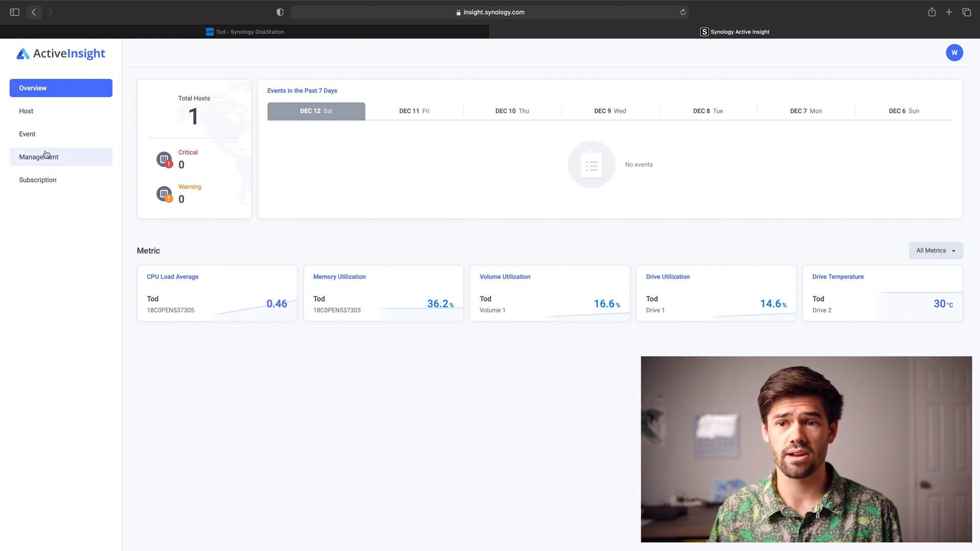
{"action": "left_click", "coordinate": [36, 180]}
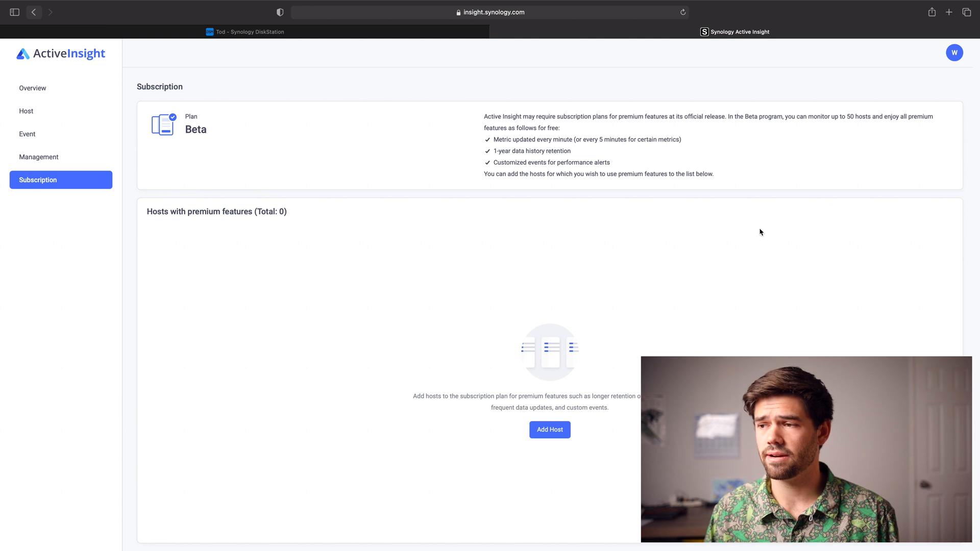
{"action": "mouse_move", "coordinate": [445, 217]}
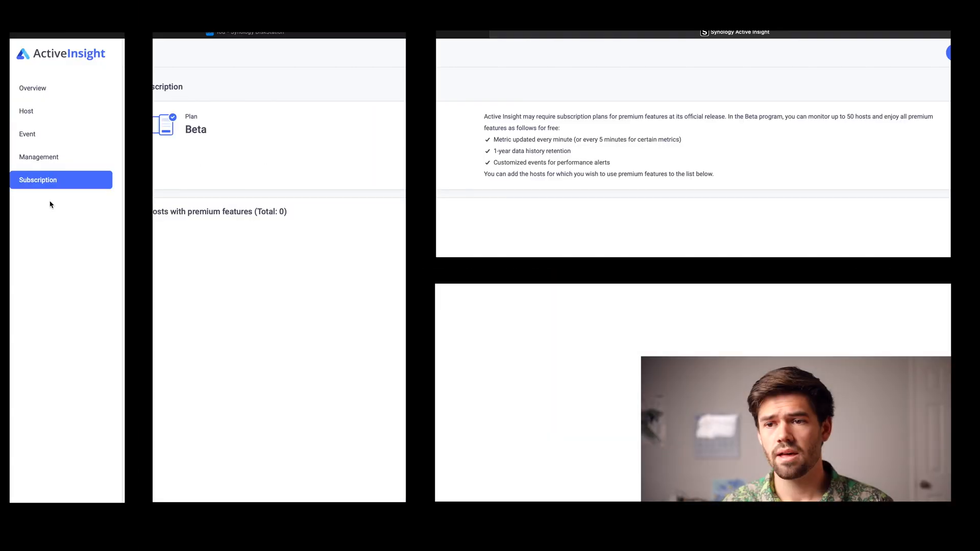
Return to the Overview dashboard showing one host, no events and unchanged metrics.
{"action": "left_click", "coordinate": [32, 88]}
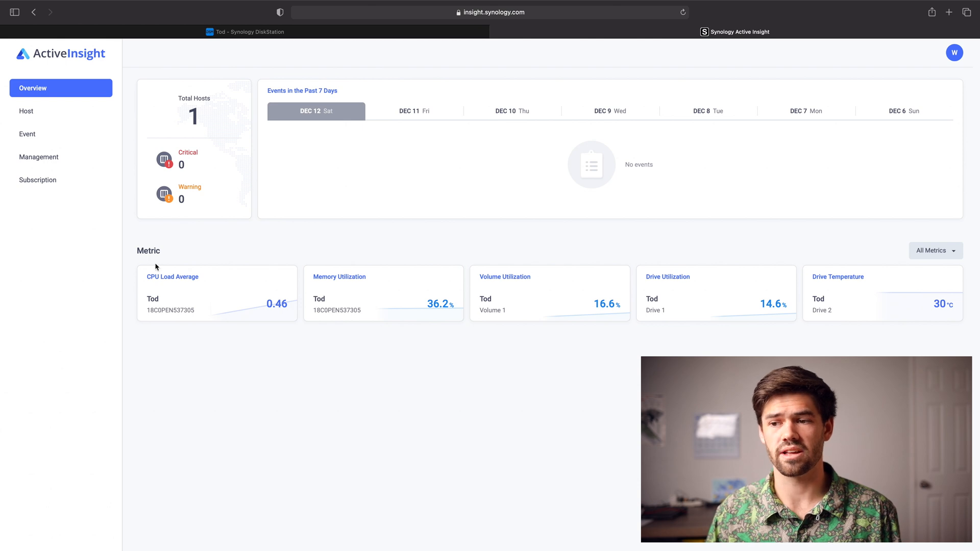
{"action": "mouse_move", "coordinate": [176, 261]}
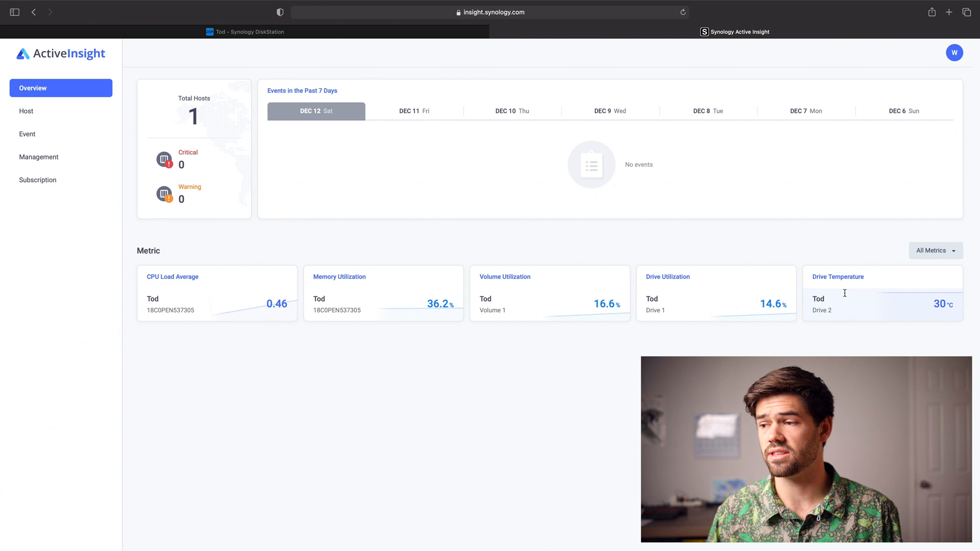
{"action": "mouse_move", "coordinate": [602, 296]}
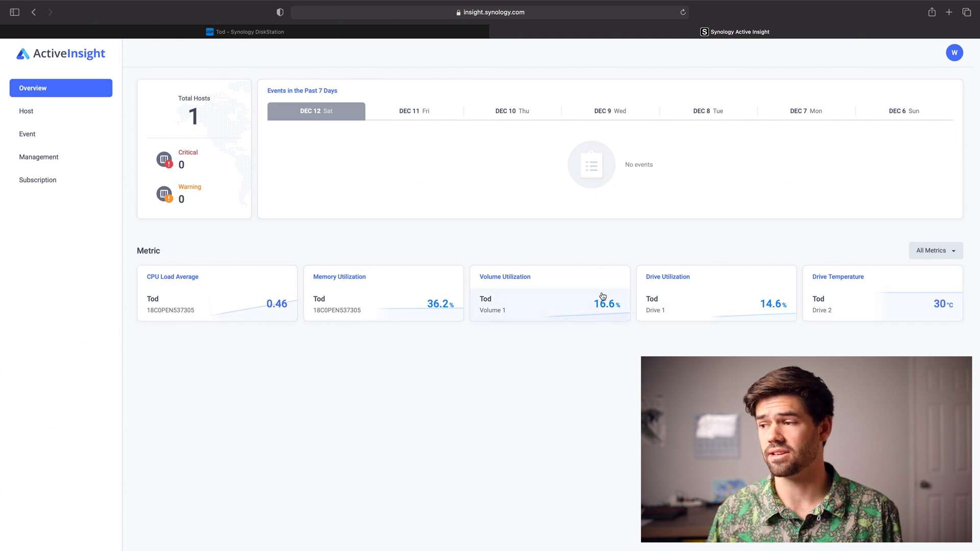
{"action": "mouse_move", "coordinate": [967, 293]}
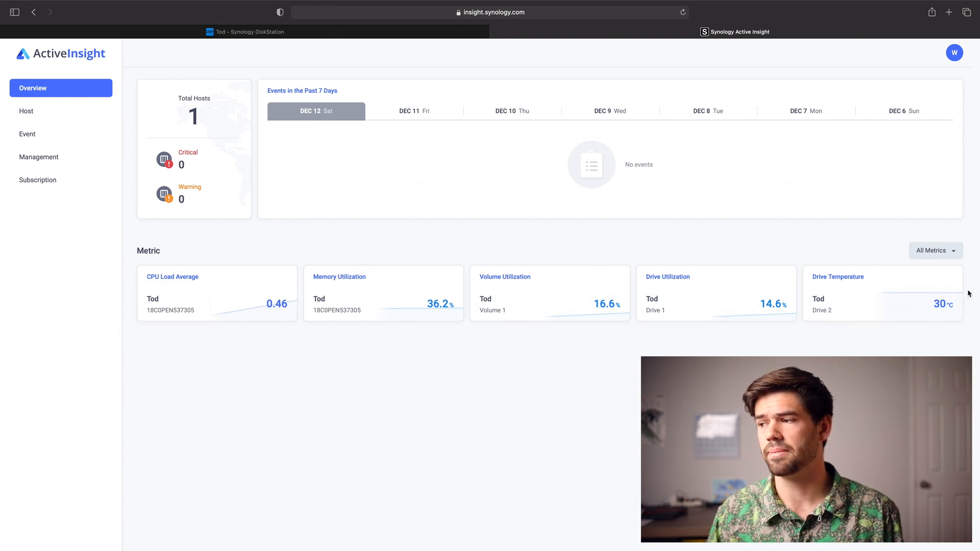
{"action": "mouse_move", "coordinate": [693, 298]}
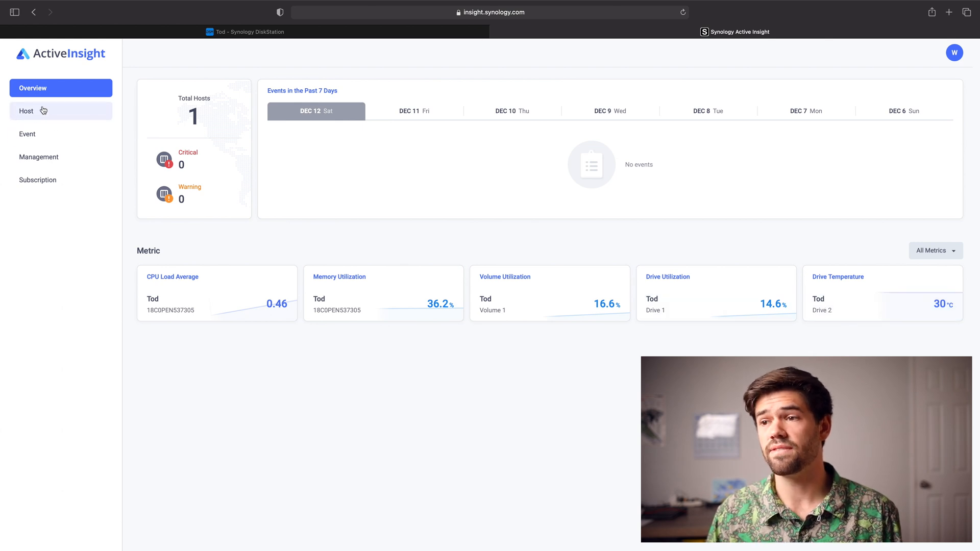
Show the Host list with the single DS718+ host's CPU, memory, network and storage summary.
{"action": "left_click", "coordinate": [27, 110]}
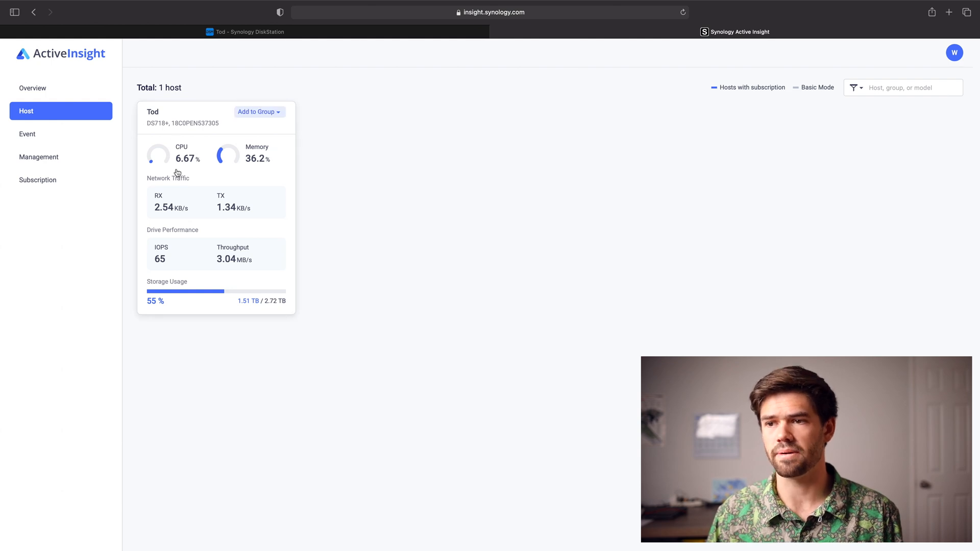
{"action": "mouse_move", "coordinate": [194, 222]}
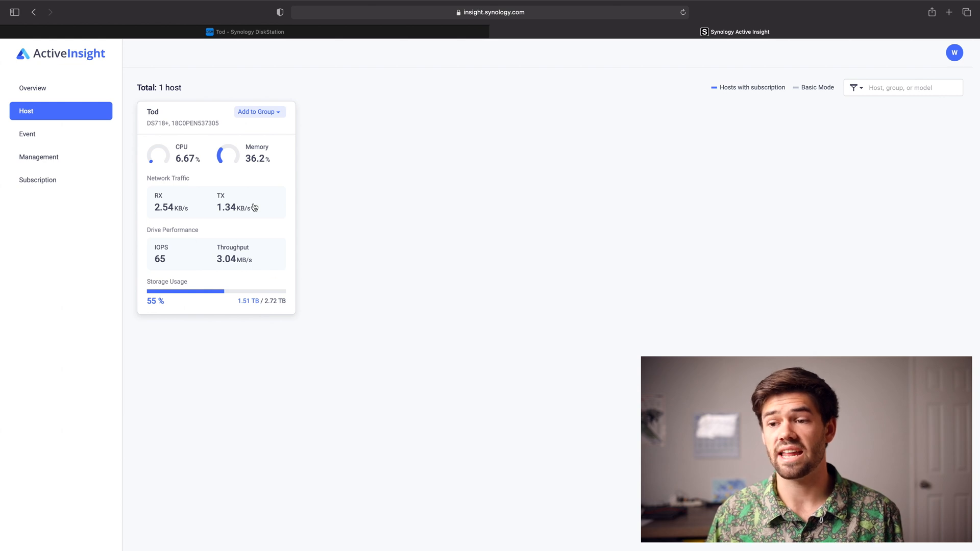
{"action": "mouse_move", "coordinate": [187, 145]}
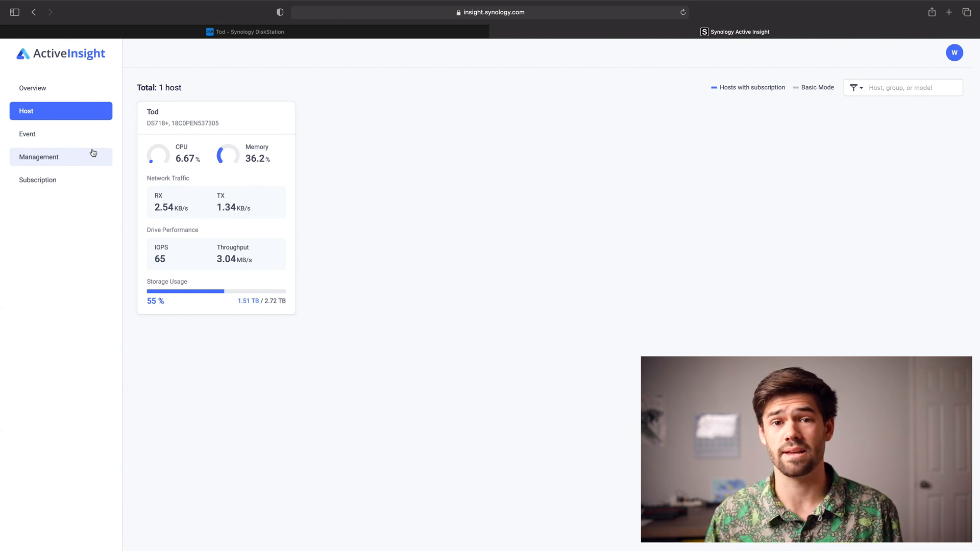
{"action": "mouse_move", "coordinate": [199, 112]}
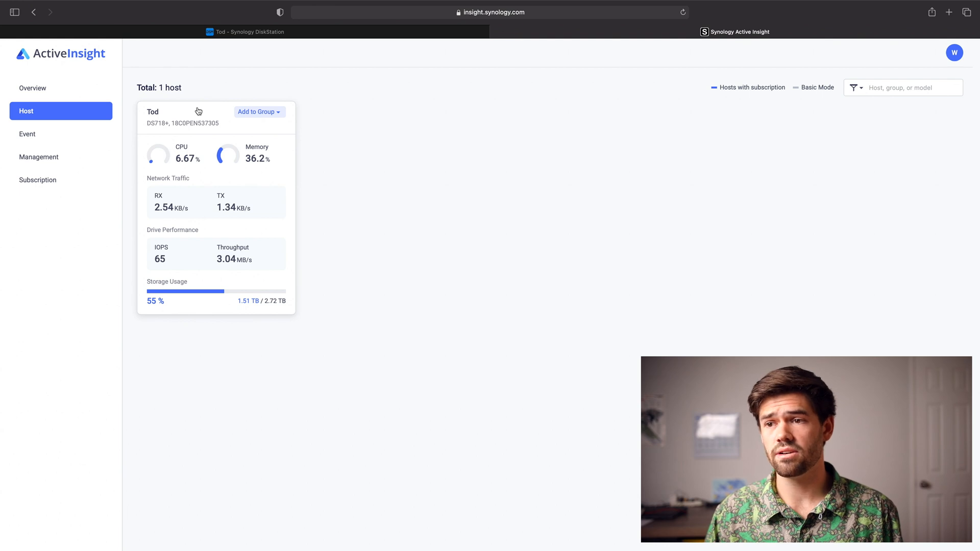
View the Tod host's Storage performance charts: volume utilization, IOPS, latency, throughput and SSD cache.
{"action": "left_click", "coordinate": [153, 112]}
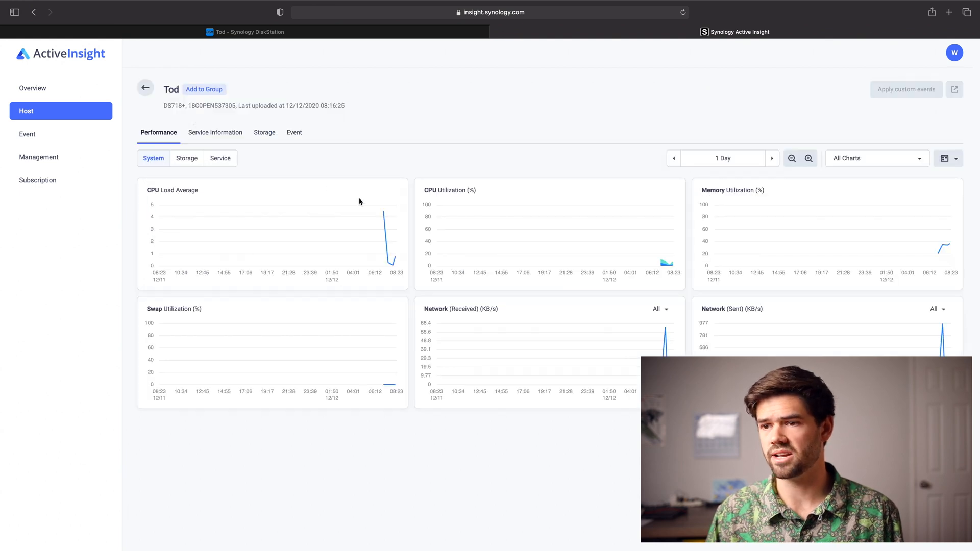
{"action": "mouse_move", "coordinate": [404, 239]}
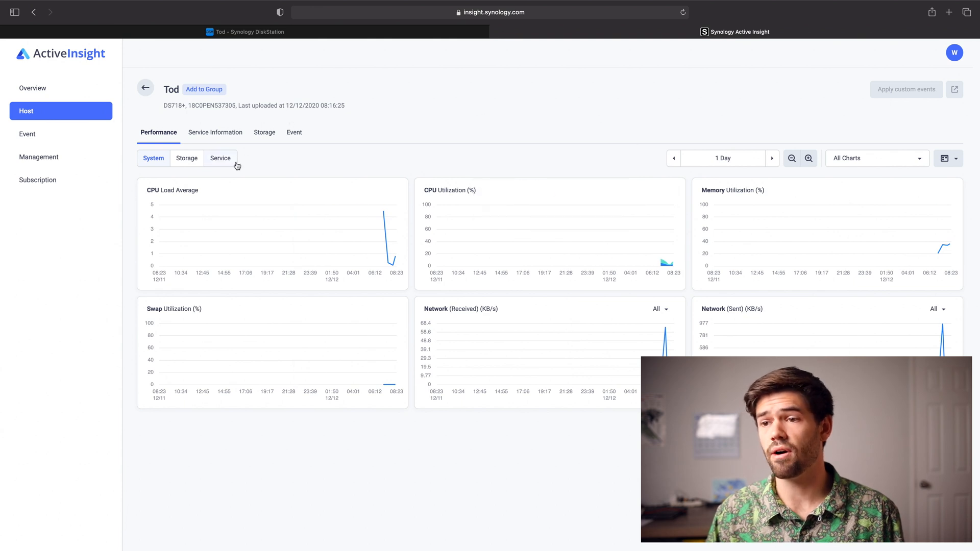
{"action": "left_click", "coordinate": [186, 158]}
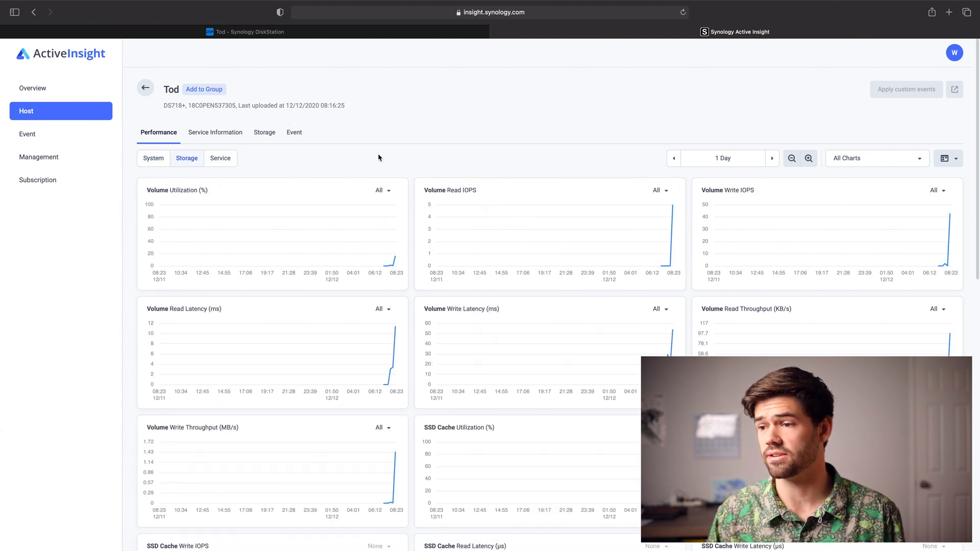
{"action": "scroll", "scroll_direction": "down", "scroll_amount": 3}
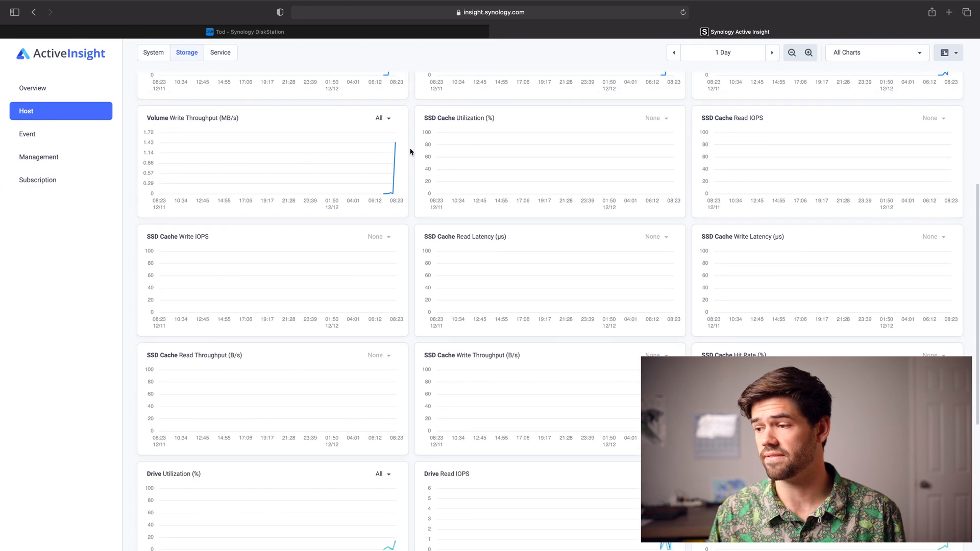
{"action": "scroll", "scroll_direction": "up", "scroll_amount": 3}
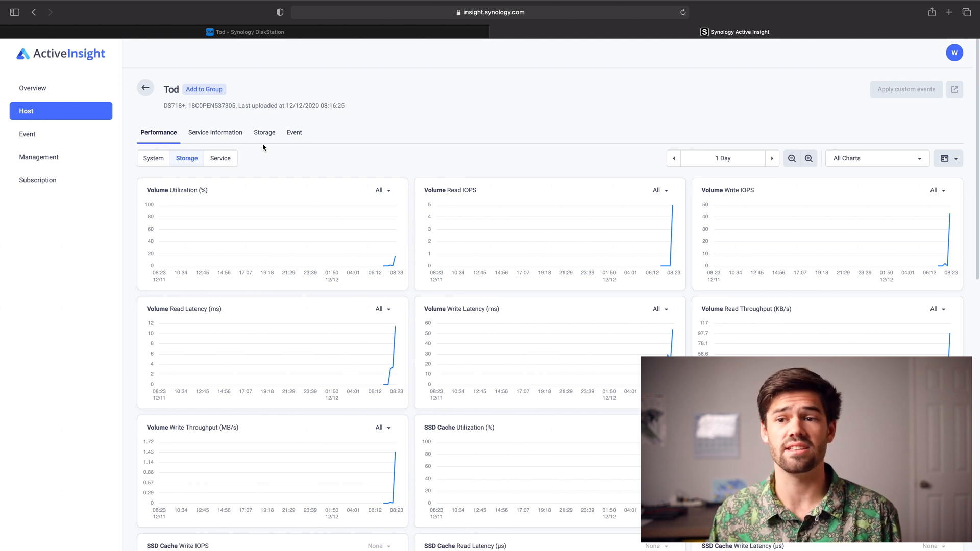
{"action": "mouse_move", "coordinate": [230, 129]}
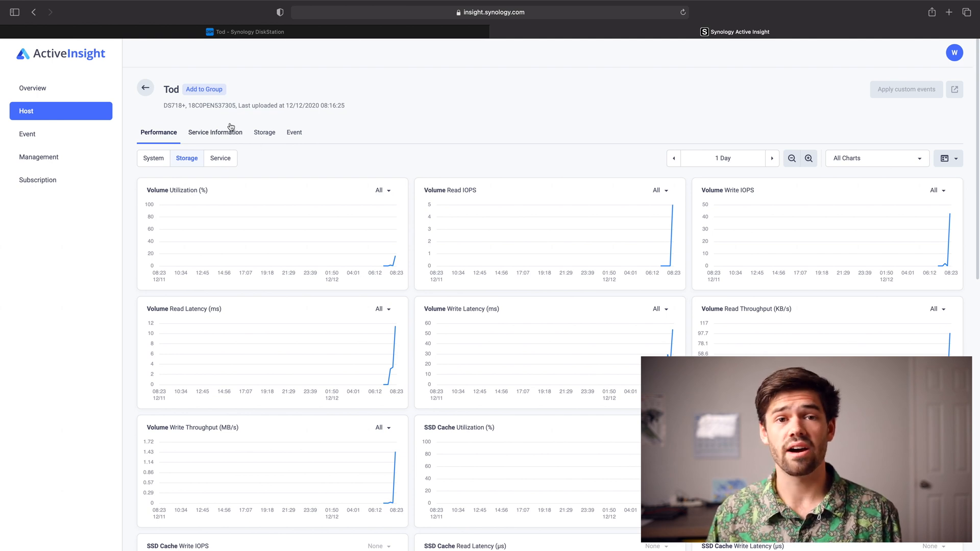